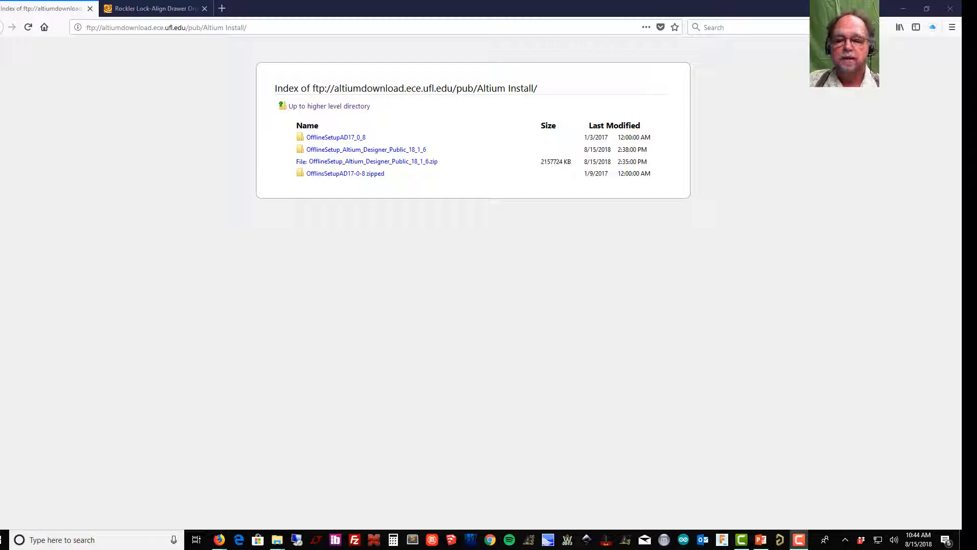
pyautogui.moveTo(495, 383)
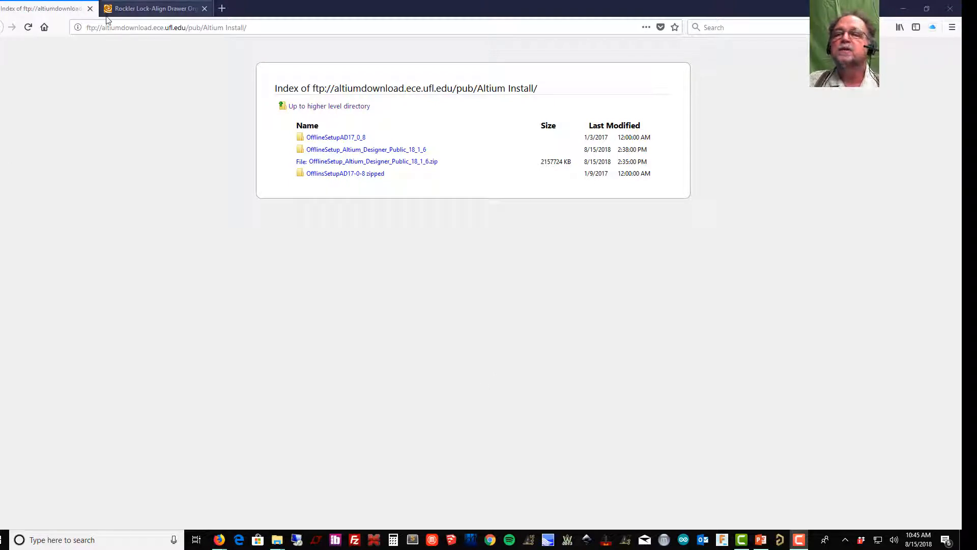
# Step: Go to the FTP root, enter pub, and return from the PDF to the pub listing
pyautogui.click(175, 27)
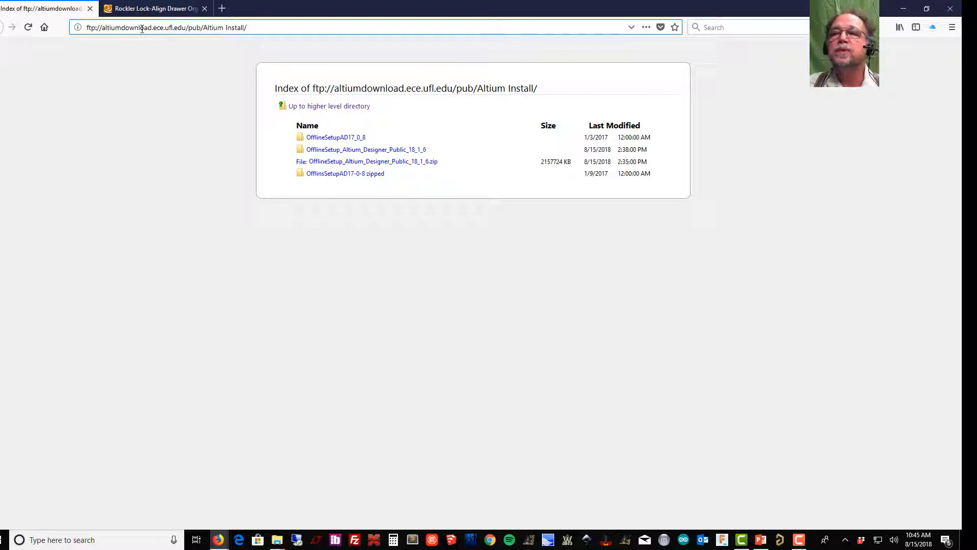
pyautogui.doubleClick(223, 27)
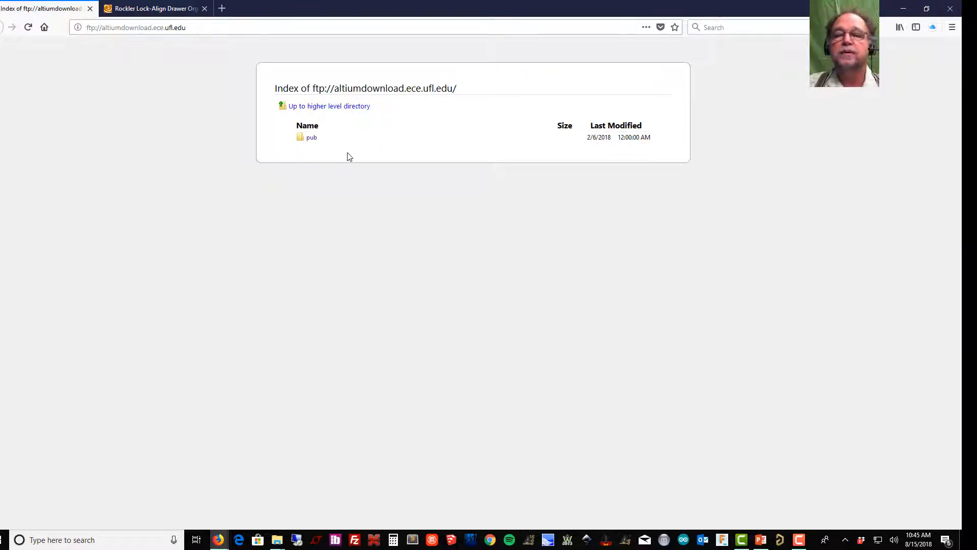
pyautogui.click(311, 137)
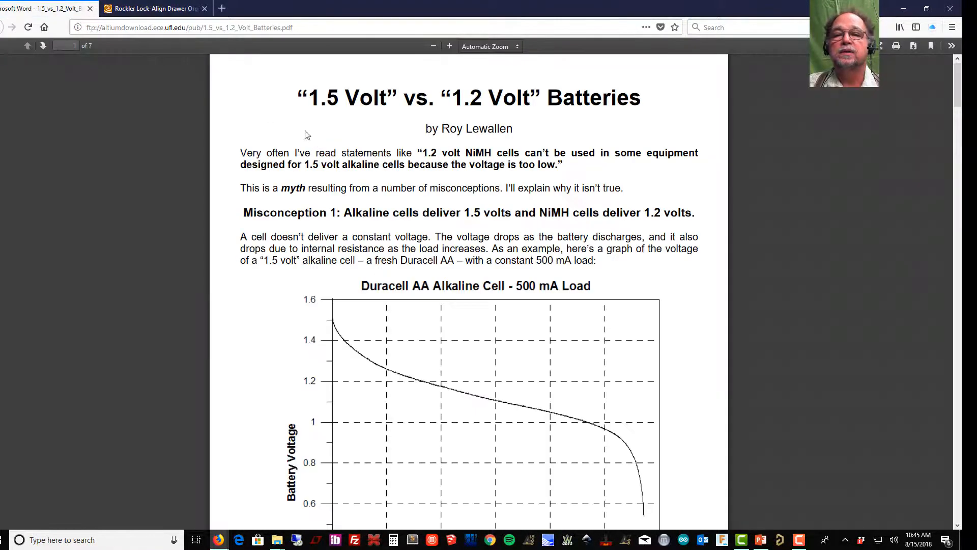
pyautogui.click(27, 27)
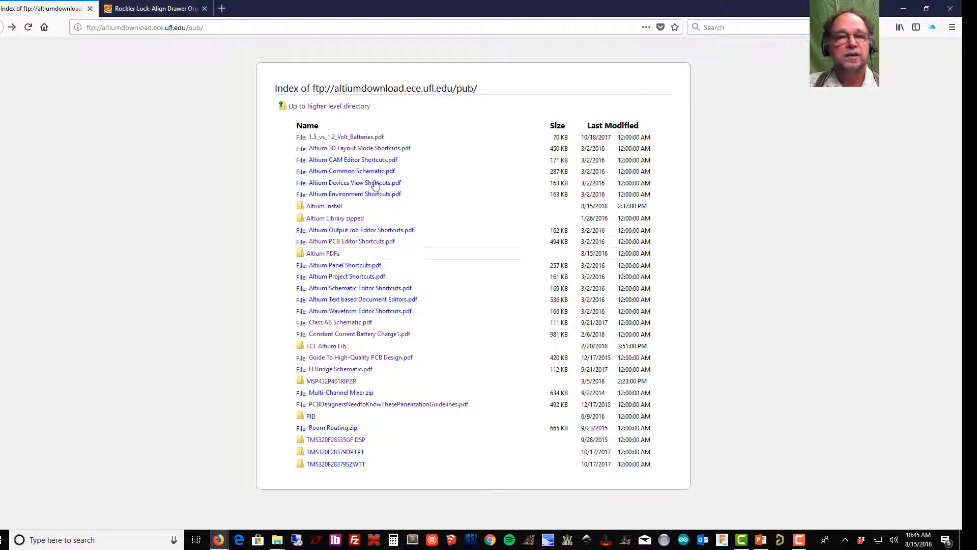
pyautogui.moveTo(405, 368)
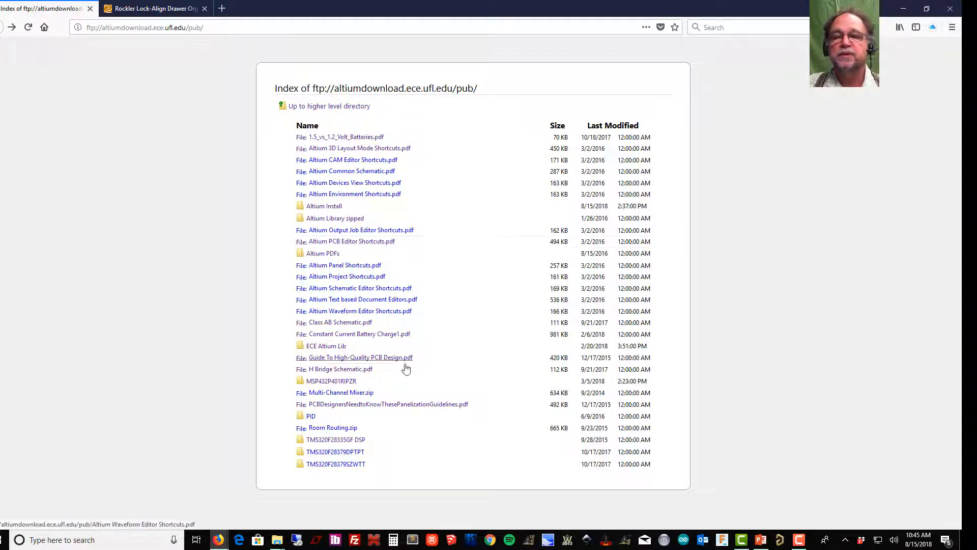
pyautogui.moveTo(335, 218)
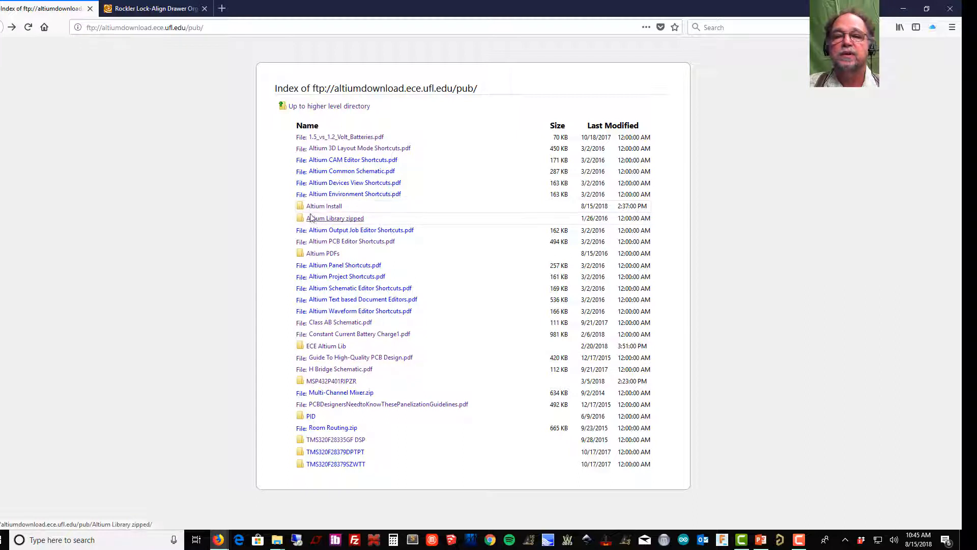
# Step: Open the Altium Install folder with the offline setups and the 18.1.6 installer zip
pyautogui.click(324, 205)
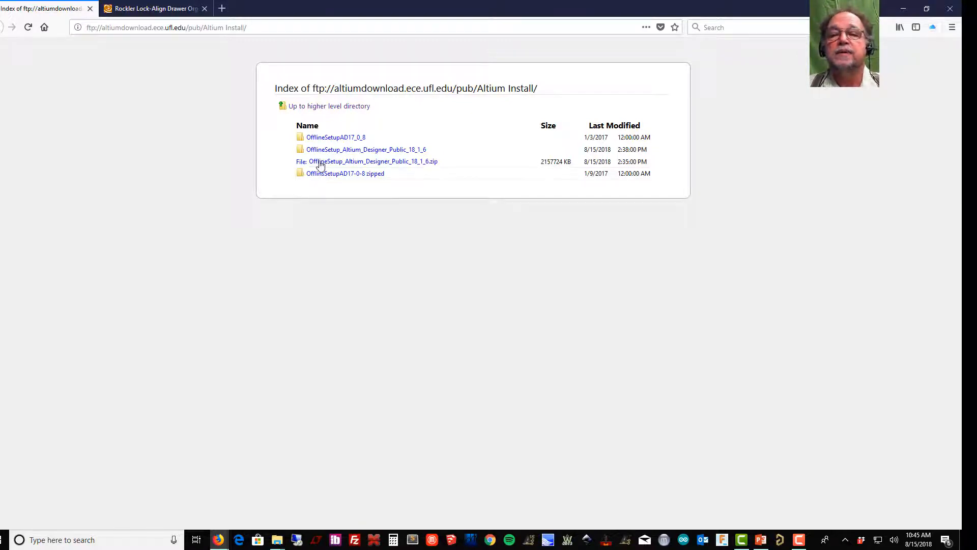
pyautogui.moveTo(383, 186)
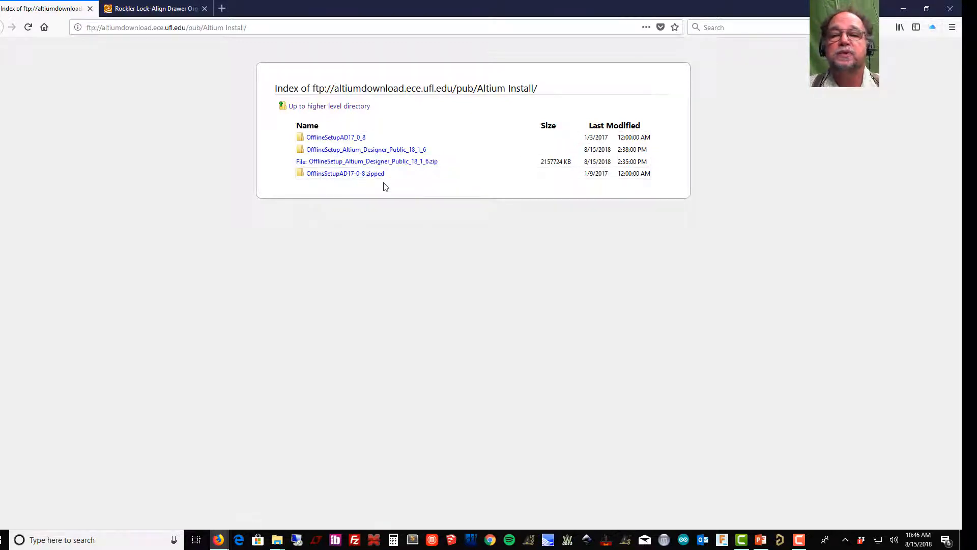
pyautogui.moveTo(410, 173)
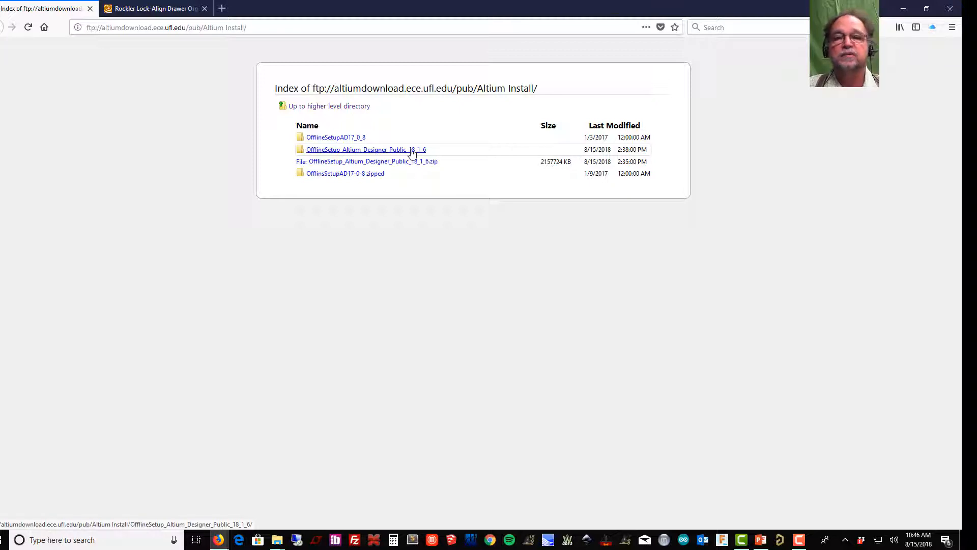
pyautogui.moveTo(372, 161)
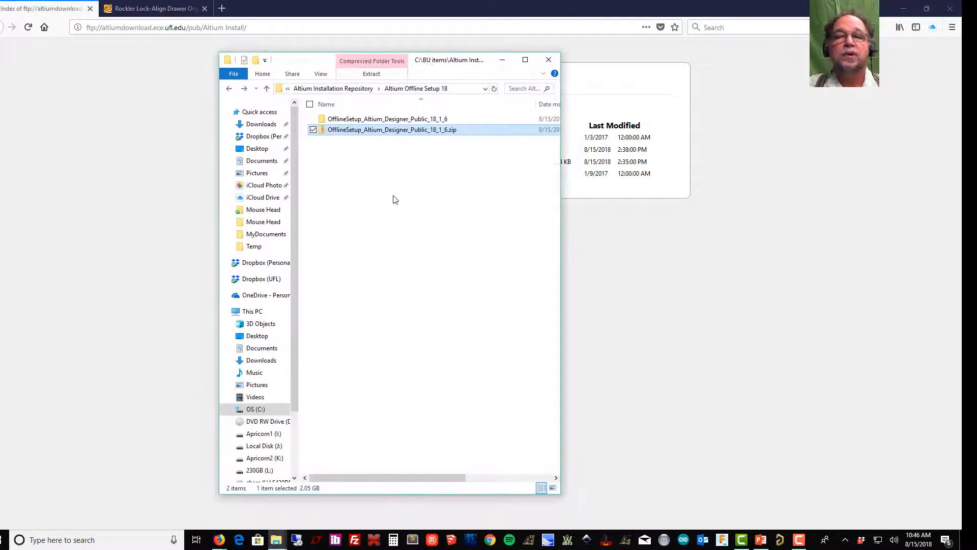
pyautogui.moveTo(403, 154)
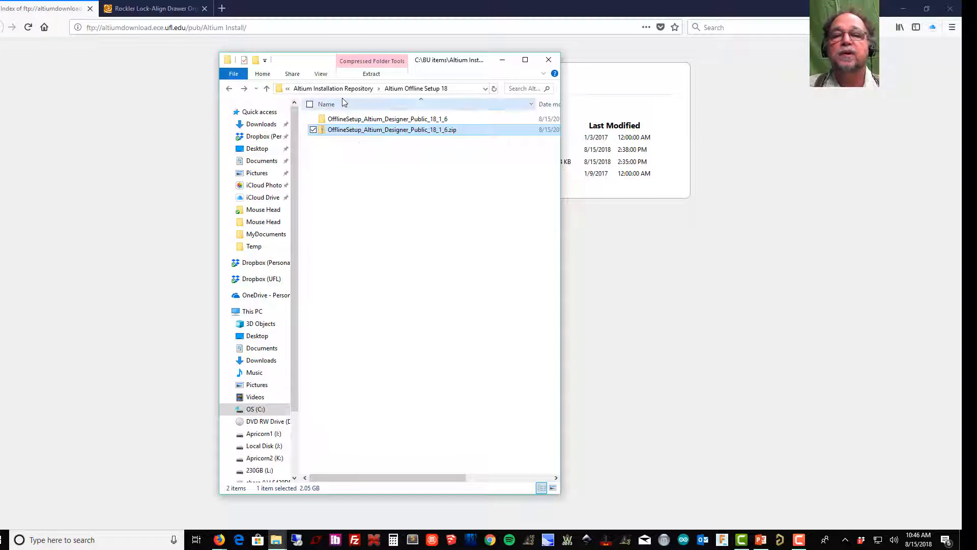
pyautogui.moveTo(374, 136)
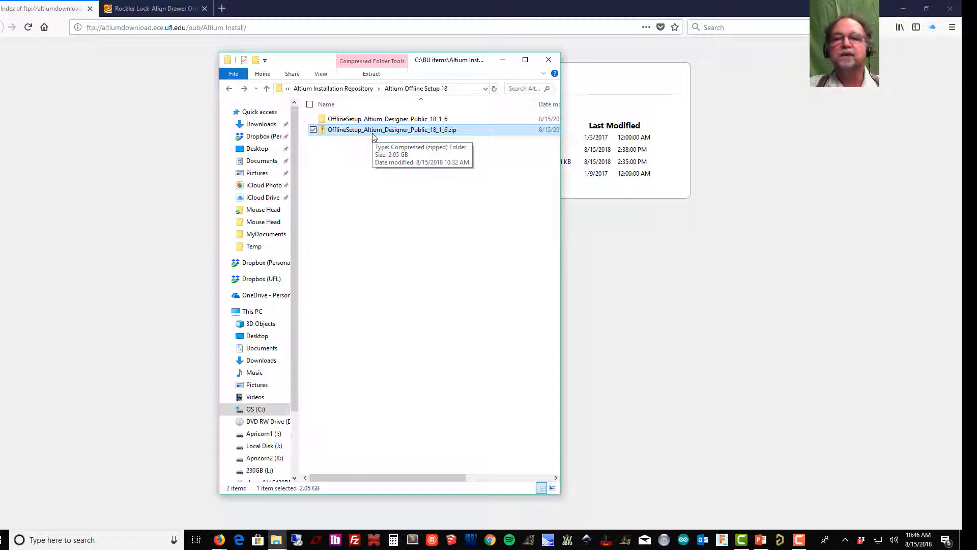
pyautogui.moveTo(383, 270)
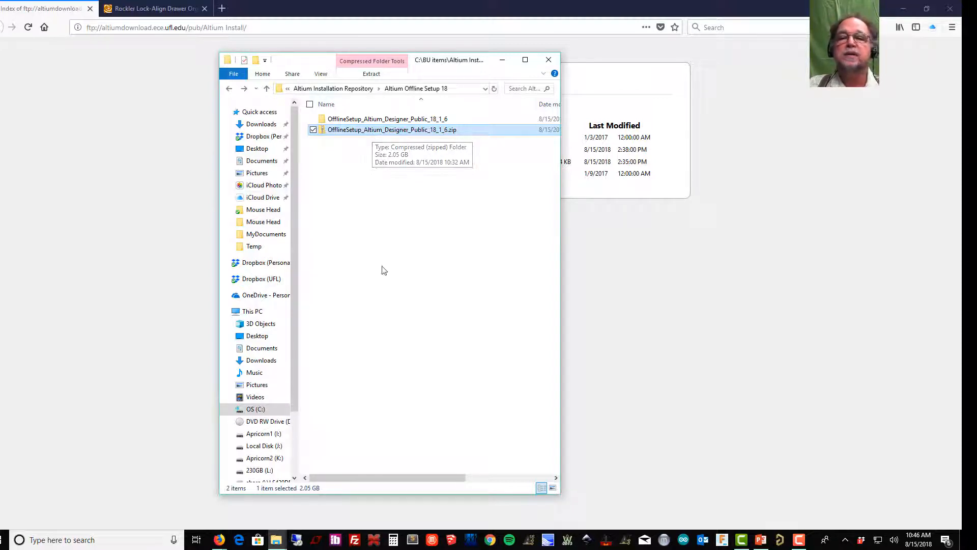
pyautogui.moveTo(367, 135)
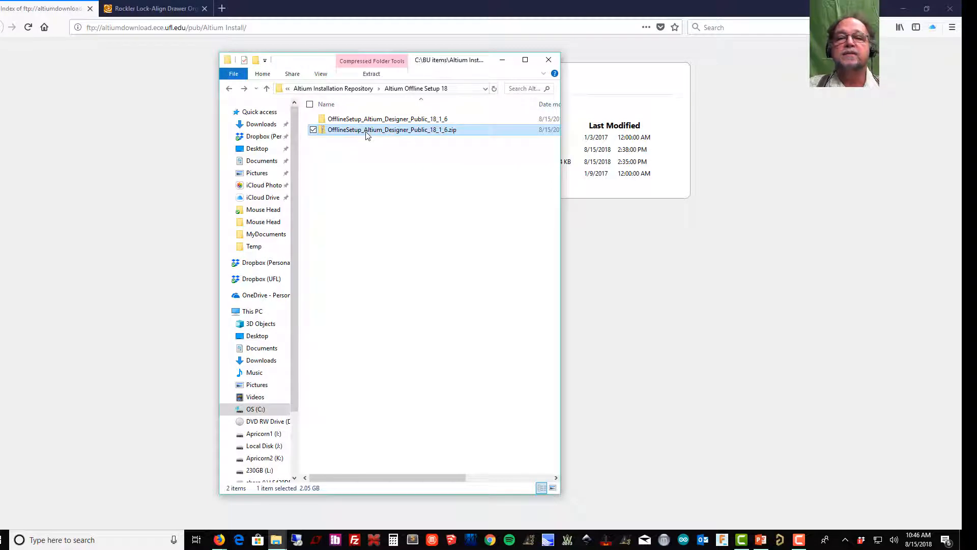
pyautogui.moveTo(427, 129)
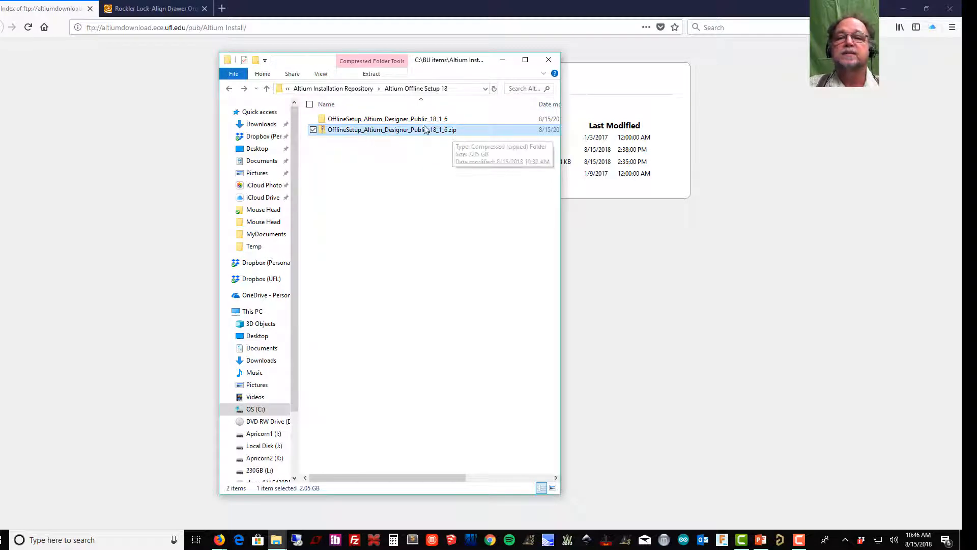
pyautogui.click(371, 73)
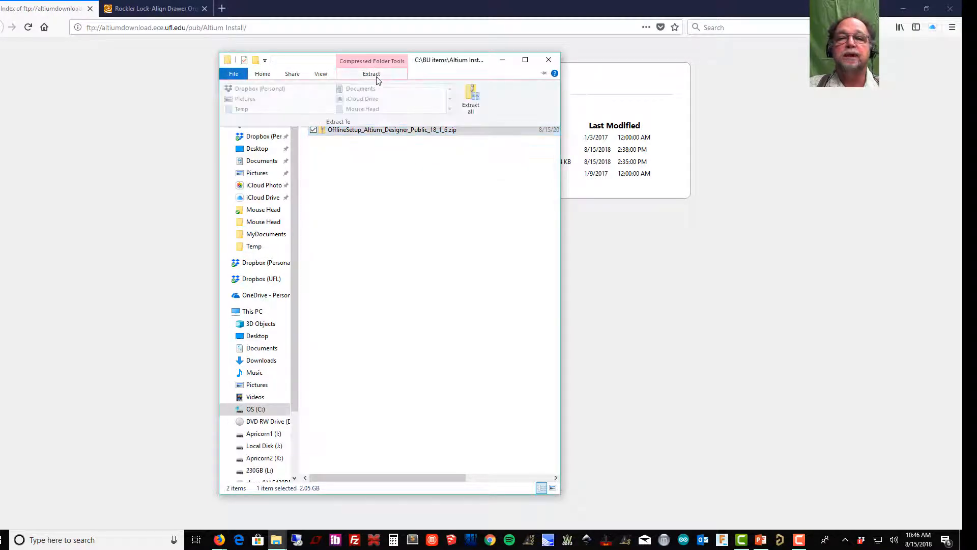
pyautogui.moveTo(471, 100)
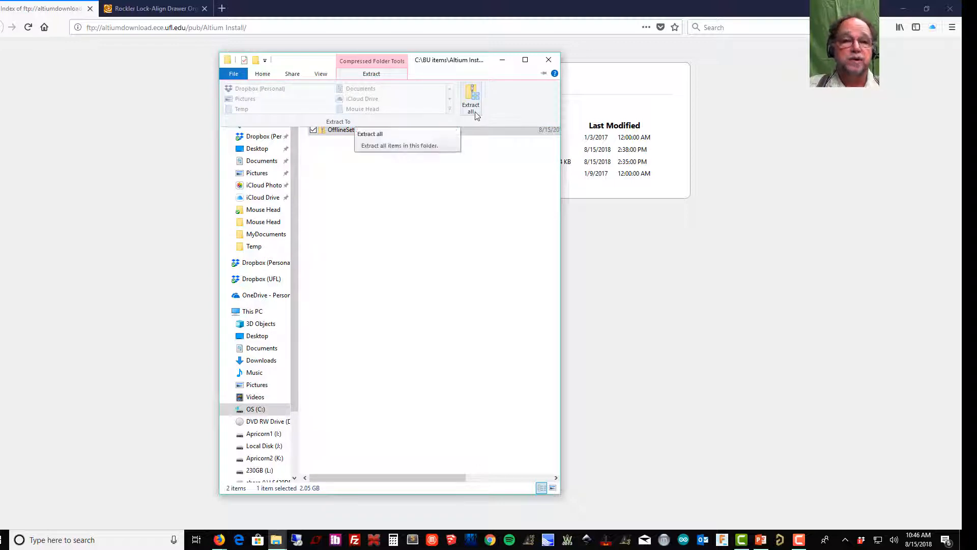
pyautogui.click(370, 133)
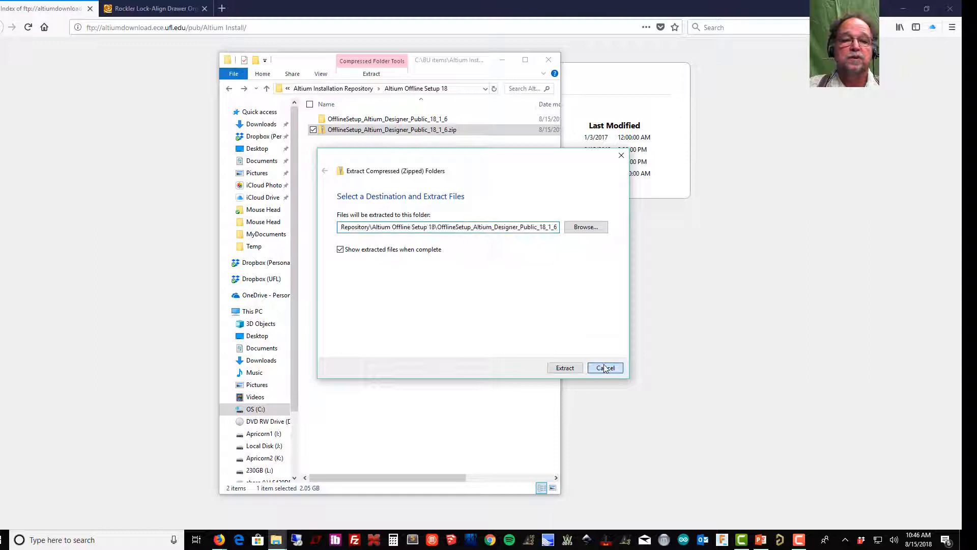
pyautogui.click(604, 366)
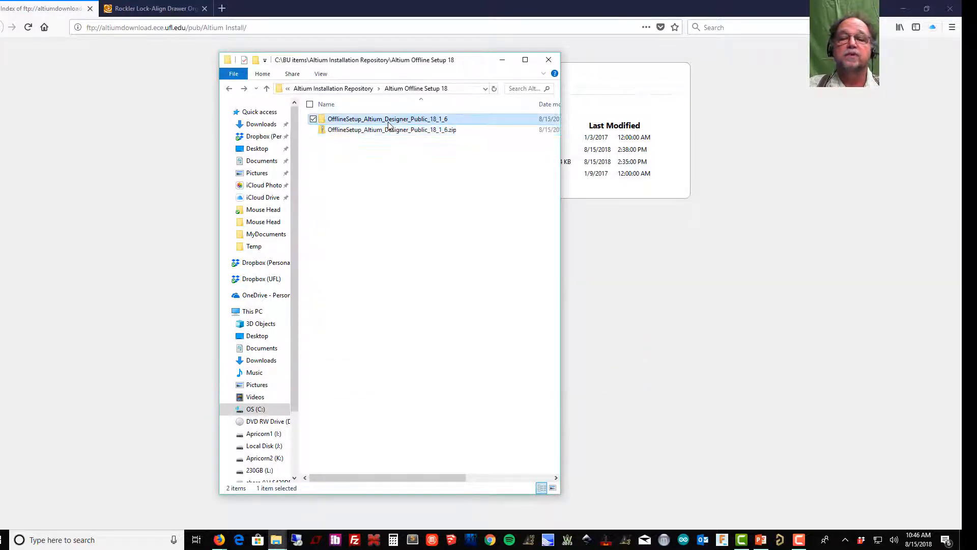
pyautogui.moveTo(386, 119)
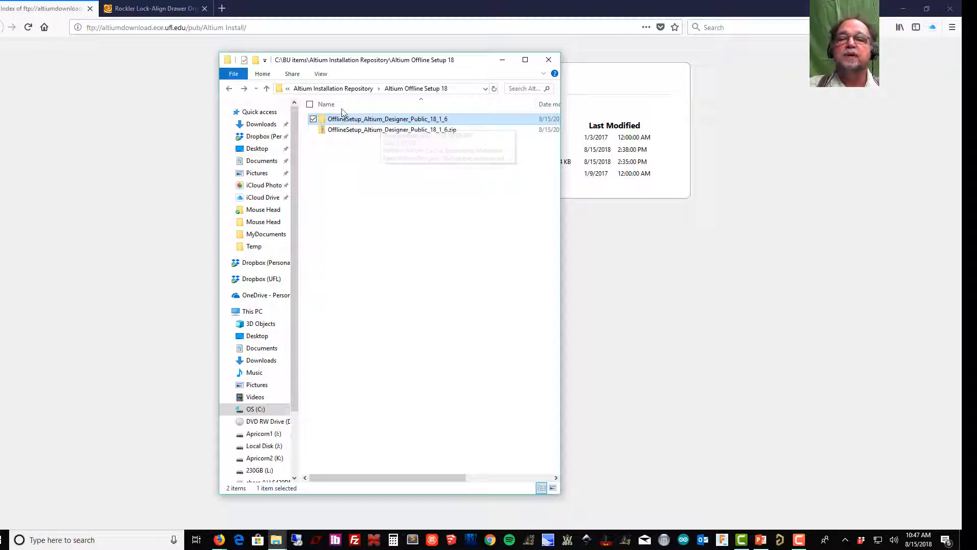
# Step: Open the OfflineSetup_Altium_Designer_Public_18_1_6 folder and select AltiumDesigner18Setup.exe
pyautogui.doubleClick(387, 119)
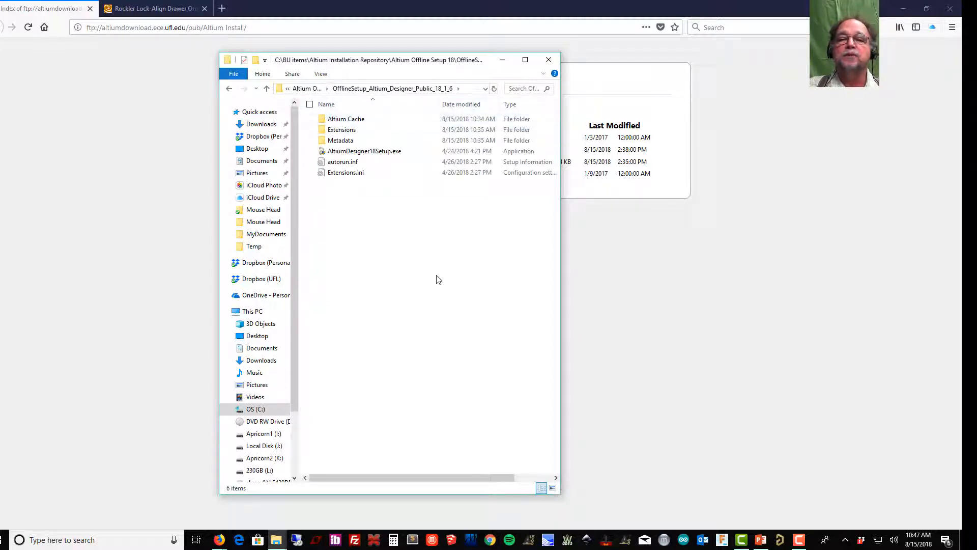
pyautogui.moveTo(434, 274)
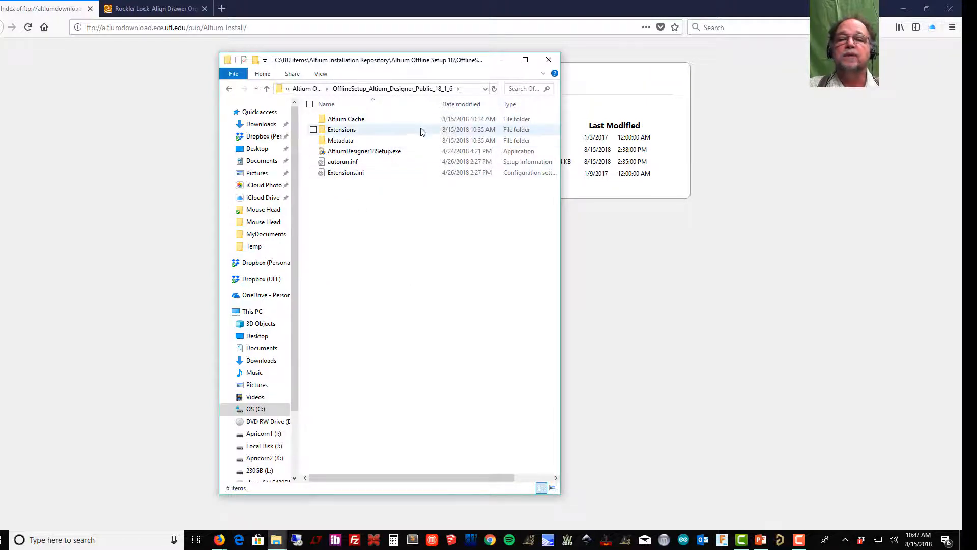
pyautogui.moveTo(372, 155)
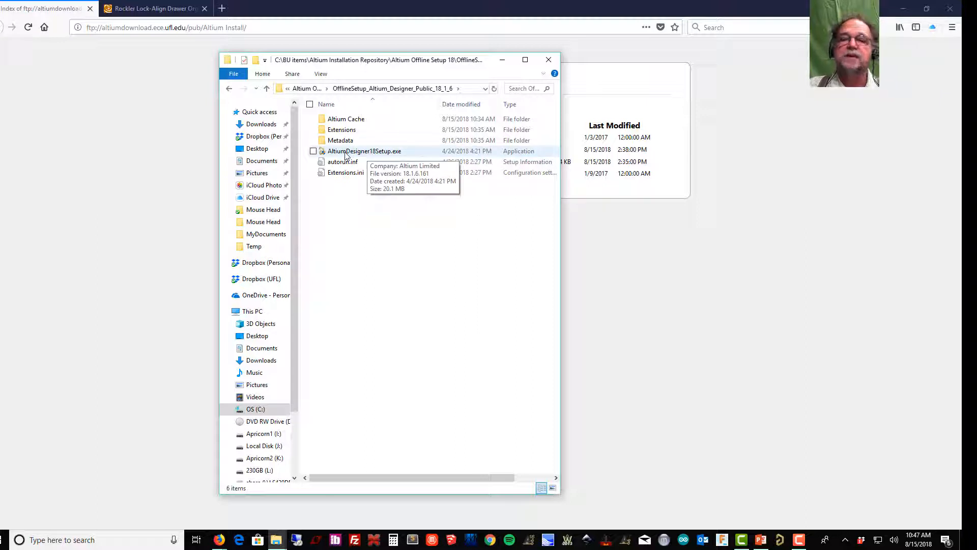
pyautogui.click(365, 150)
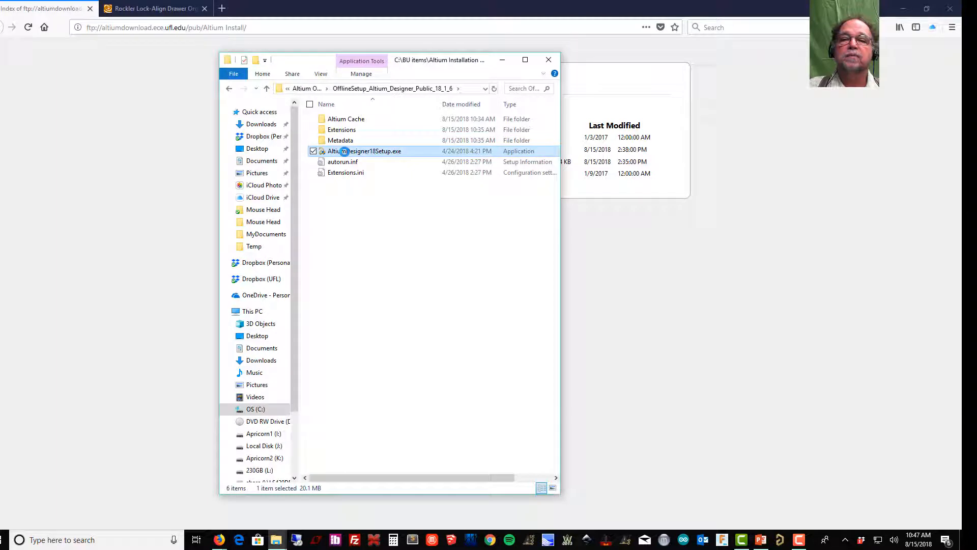
# Step: Launch AltiumDesigner18Setup.exe, accept the license agreement, and choose New installation
pyautogui.doubleClick(364, 150)
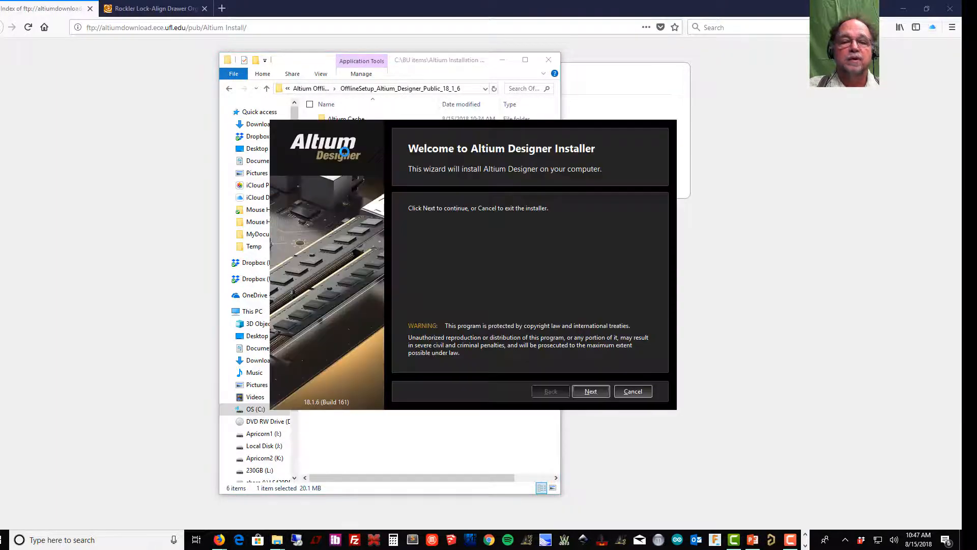
pyautogui.moveTo(537, 366)
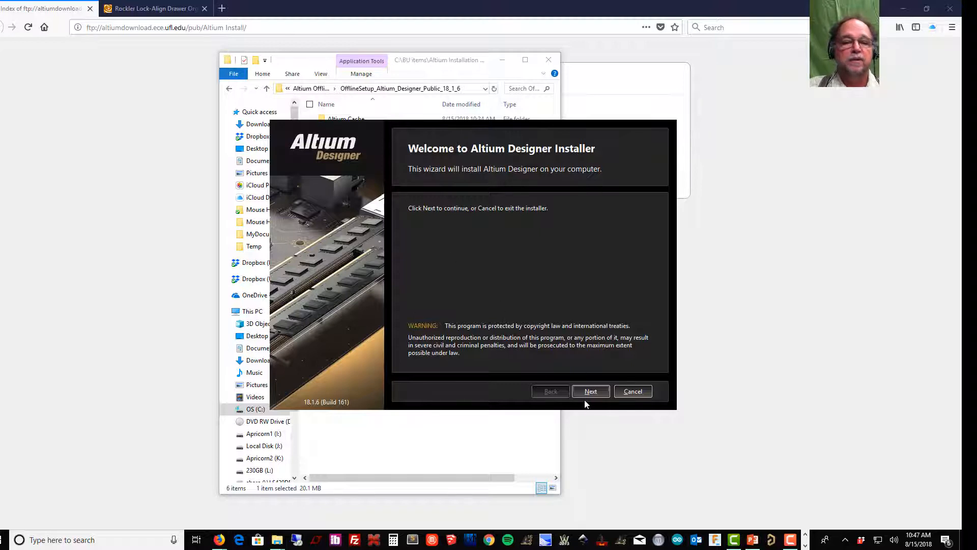
pyautogui.click(589, 390)
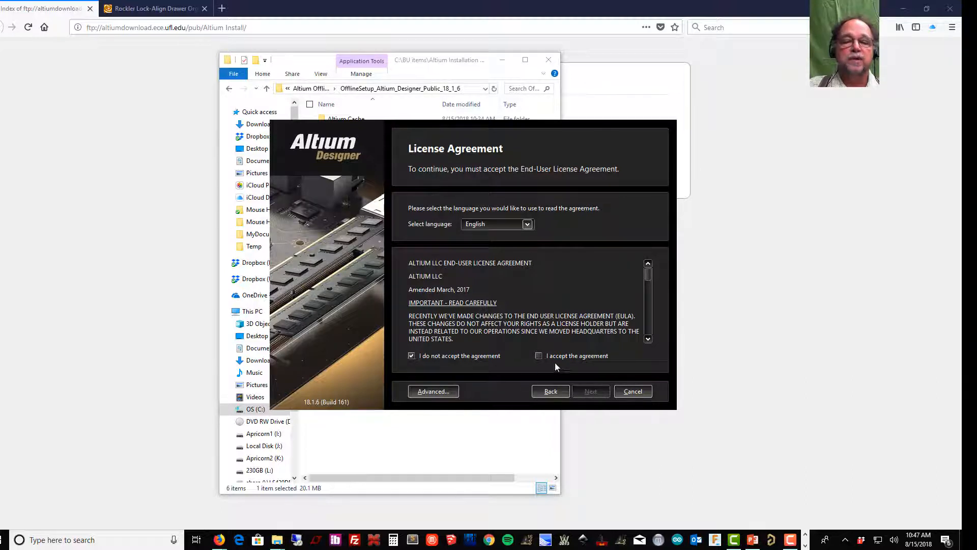
pyautogui.click(539, 355)
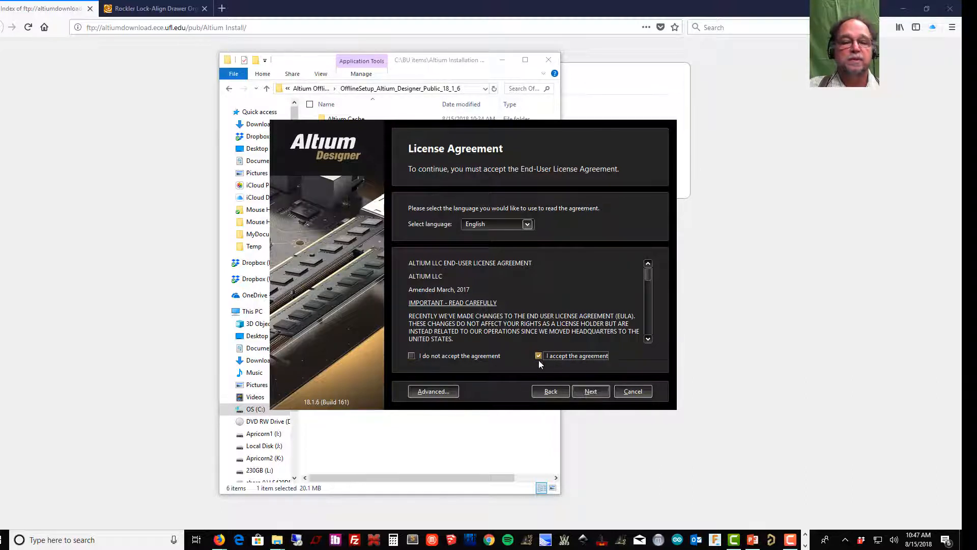
pyautogui.click(589, 391)
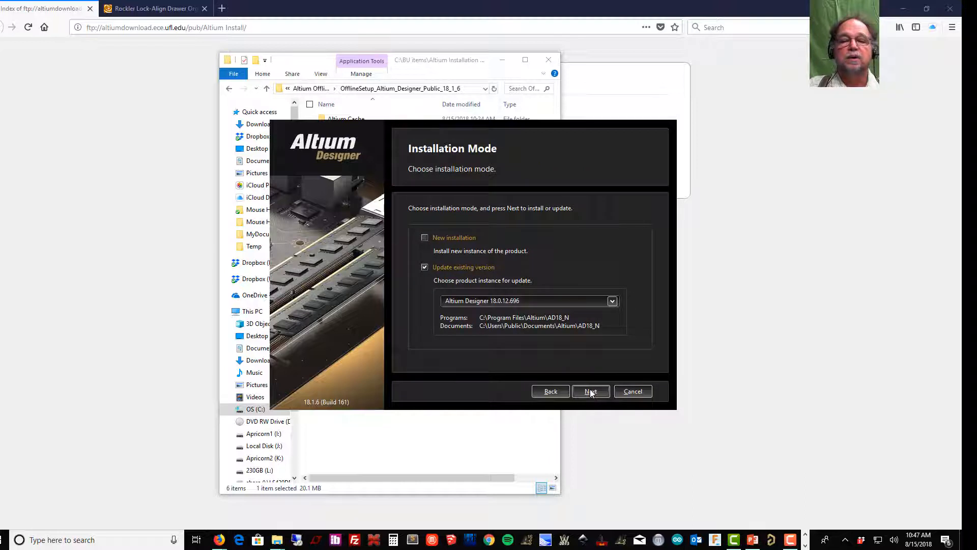
pyautogui.moveTo(531, 249)
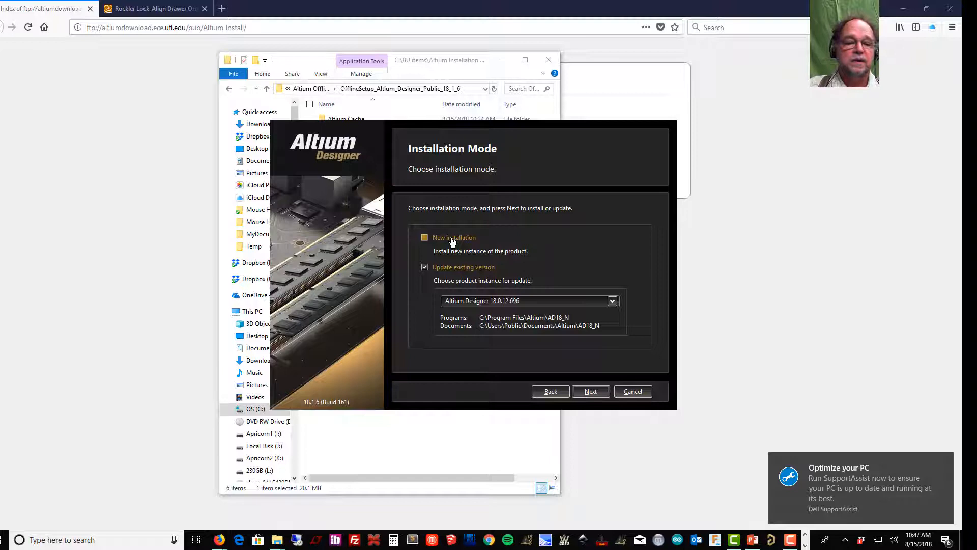
pyautogui.click(425, 238)
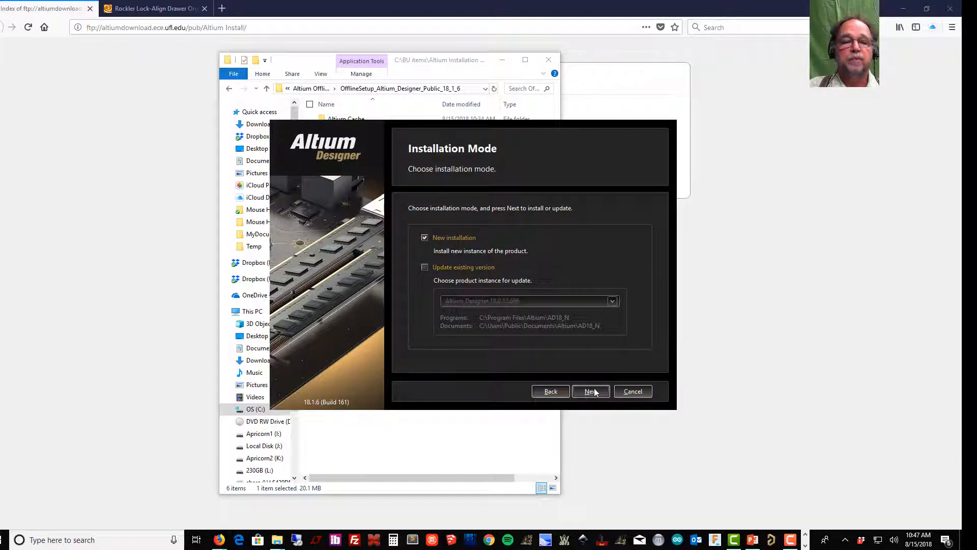
pyautogui.click(589, 391)
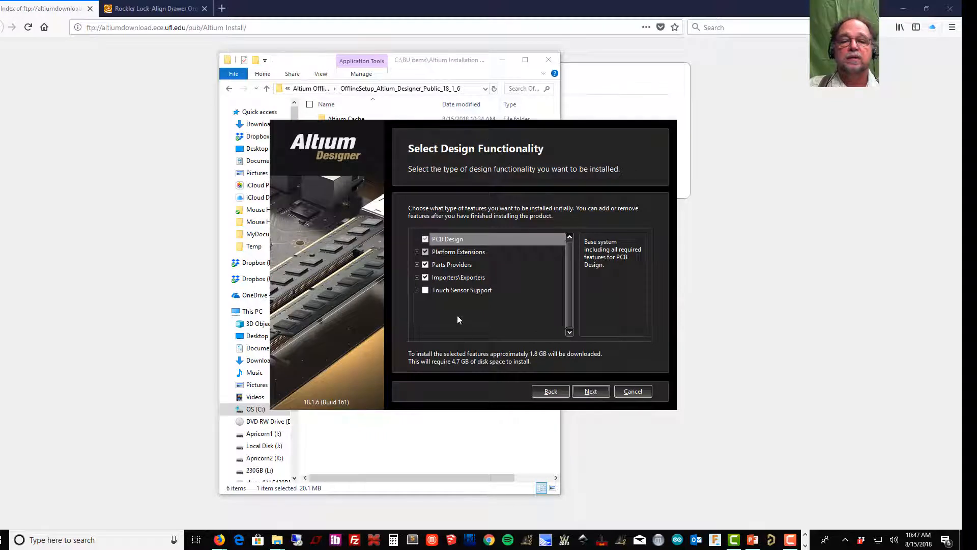
pyautogui.moveTo(399, 304)
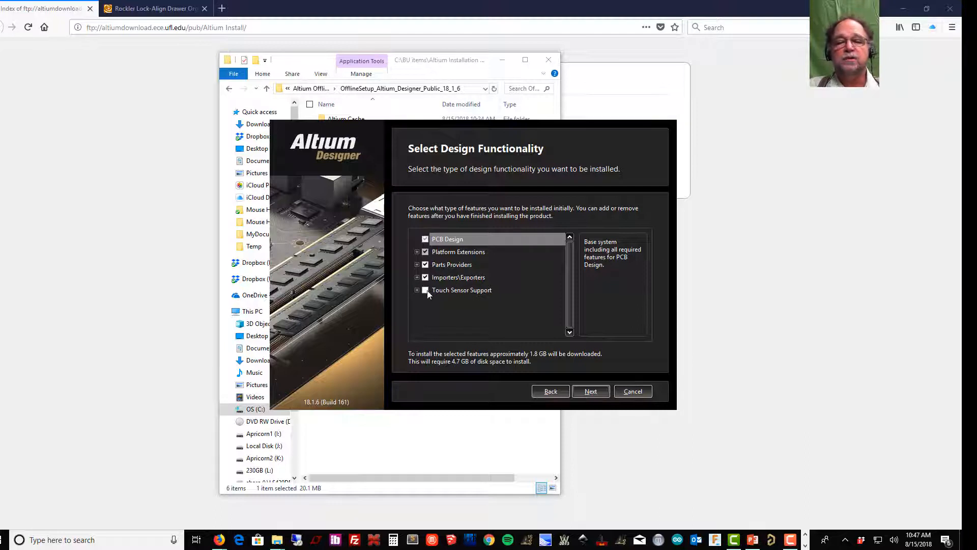
# Step: Enable Touch Sensor Support among the design functionality features and continue
pyautogui.click(425, 289)
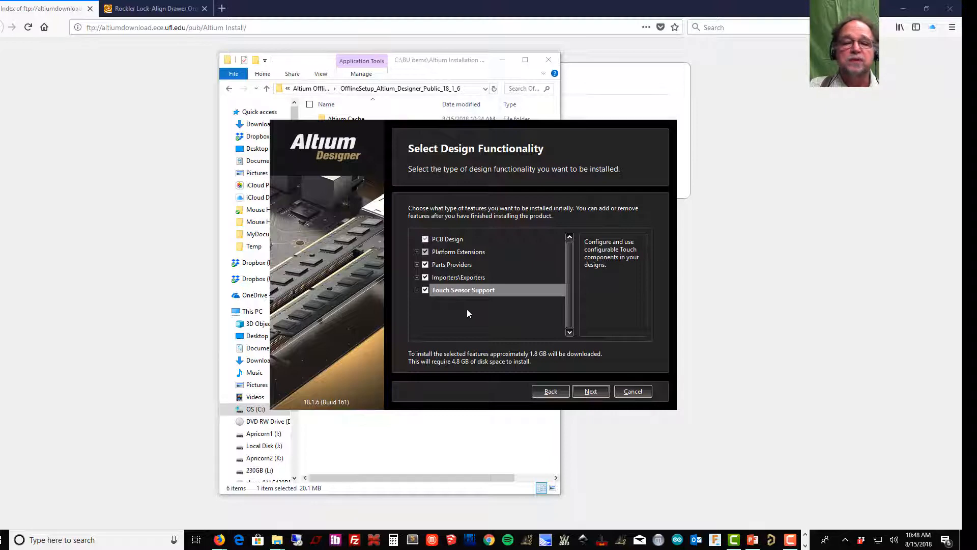
pyautogui.moveTo(514, 320)
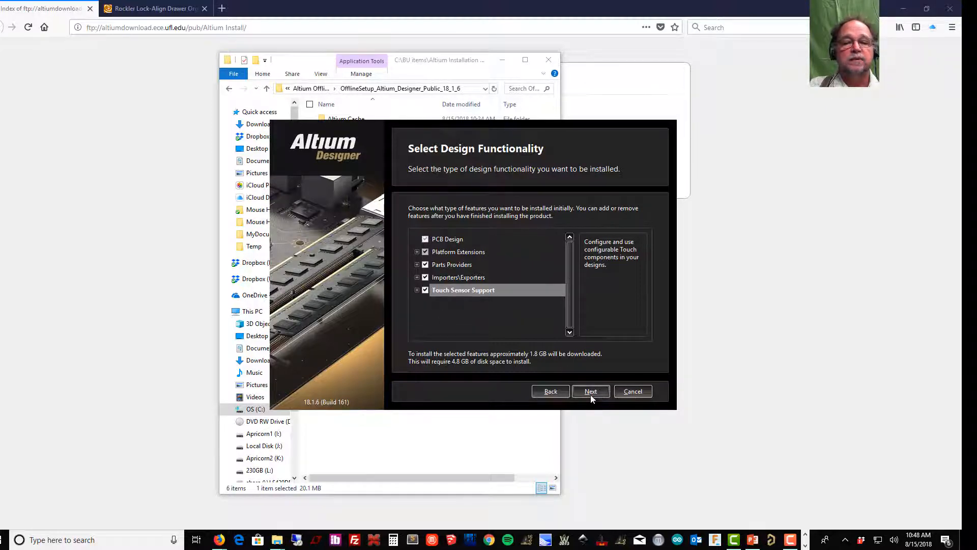
pyautogui.click(589, 391)
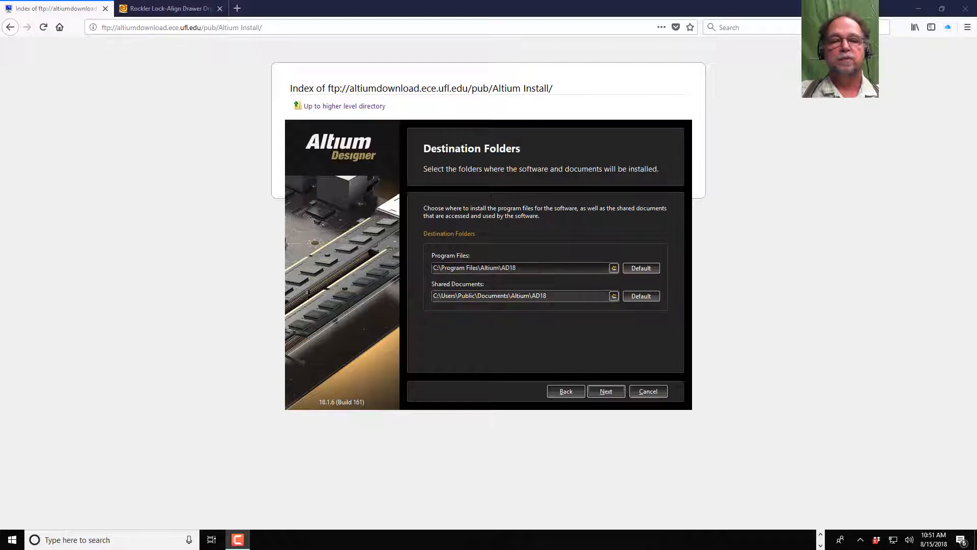
pyautogui.moveTo(556, 309)
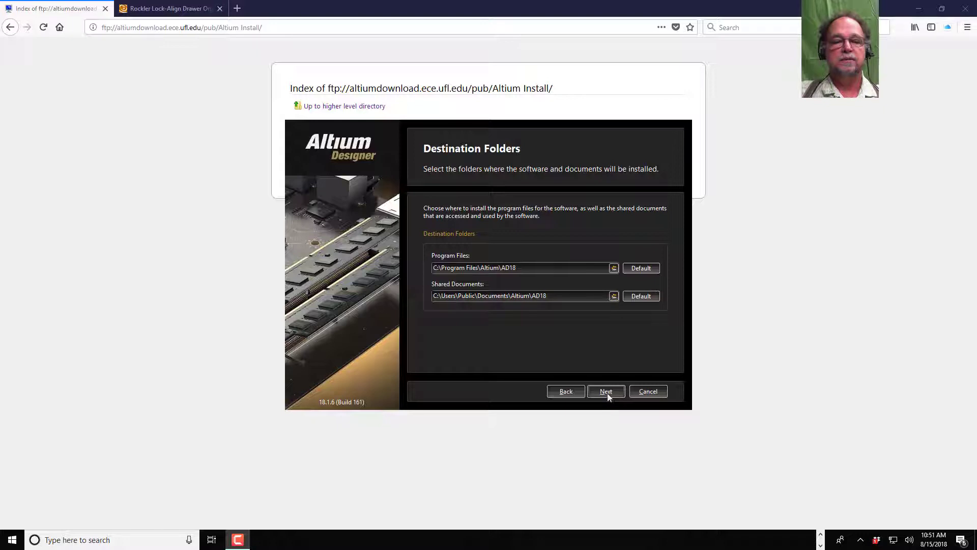
# Step: Keep the default destination folders and run the installation until it completes
pyautogui.click(605, 391)
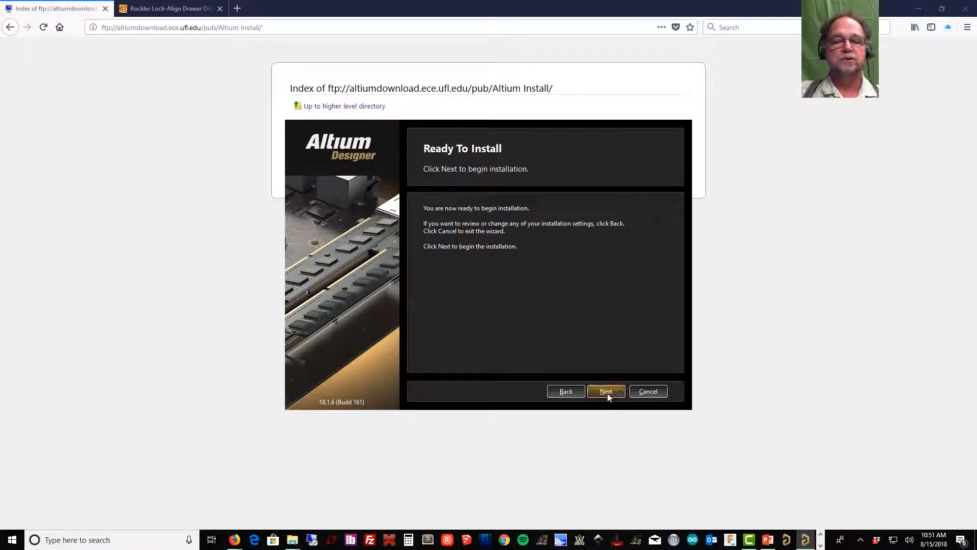
pyautogui.click(605, 391)
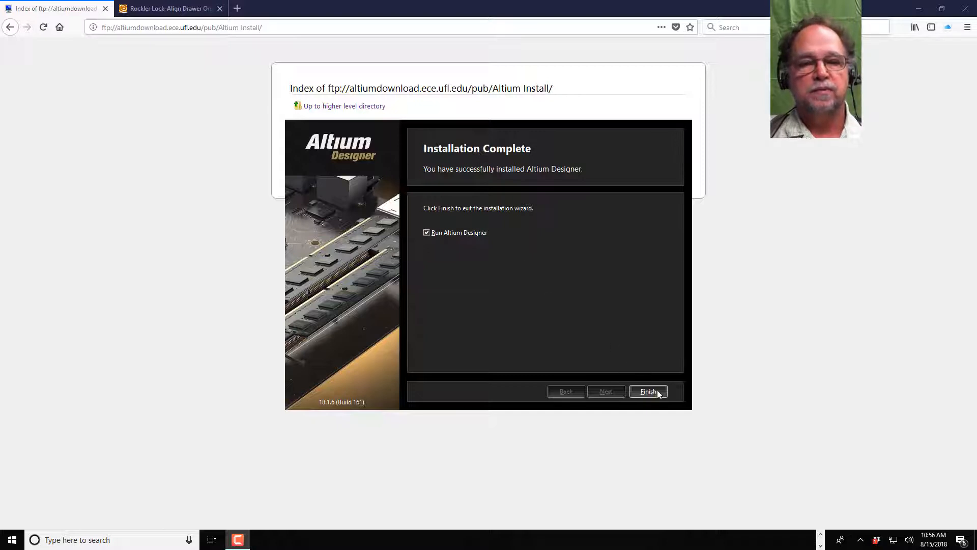
# Step: Finish the installer with Run Altium Designer checked to launch the program
pyautogui.click(648, 391)
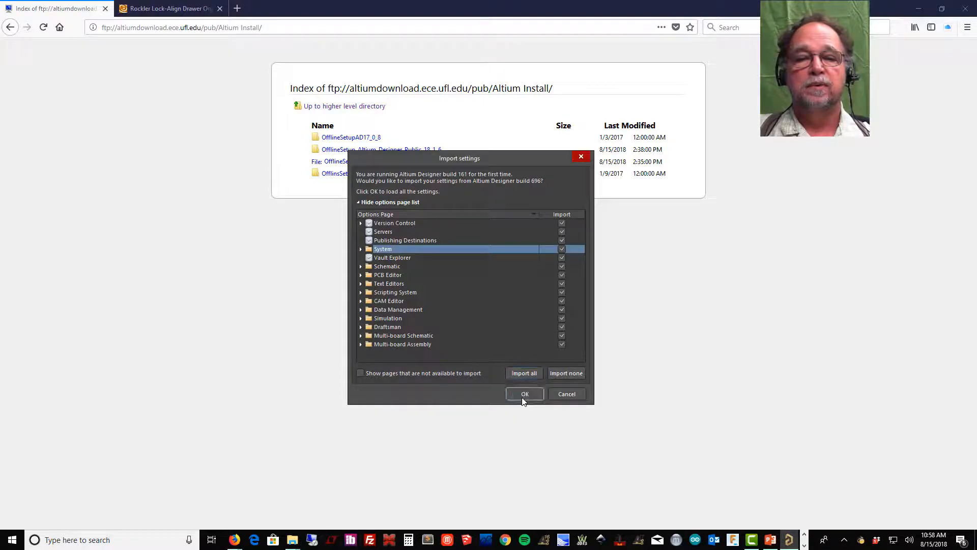
# Step: Import build 696 settings and reconnect to the altium.ece.ufl.edu license server on port 9780
pyautogui.click(524, 394)
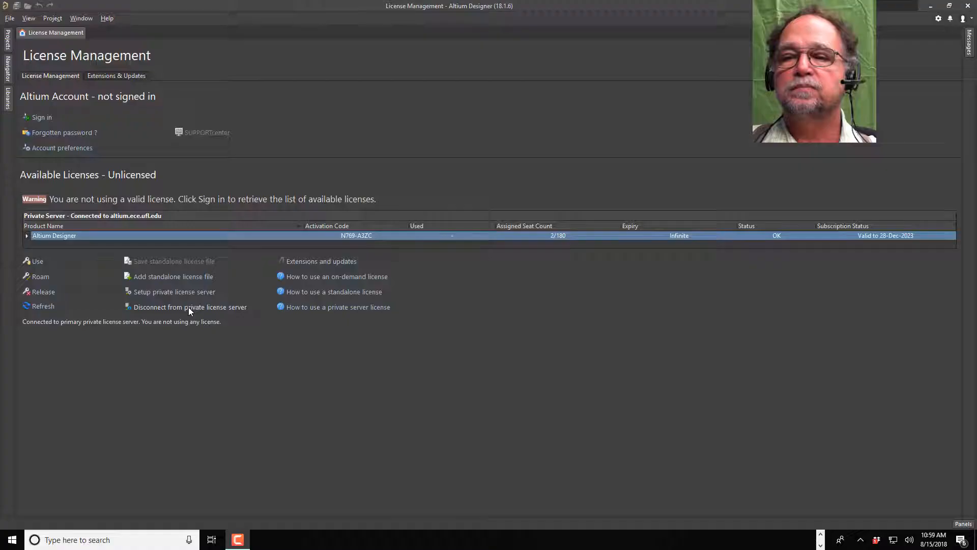
pyautogui.click(190, 307)
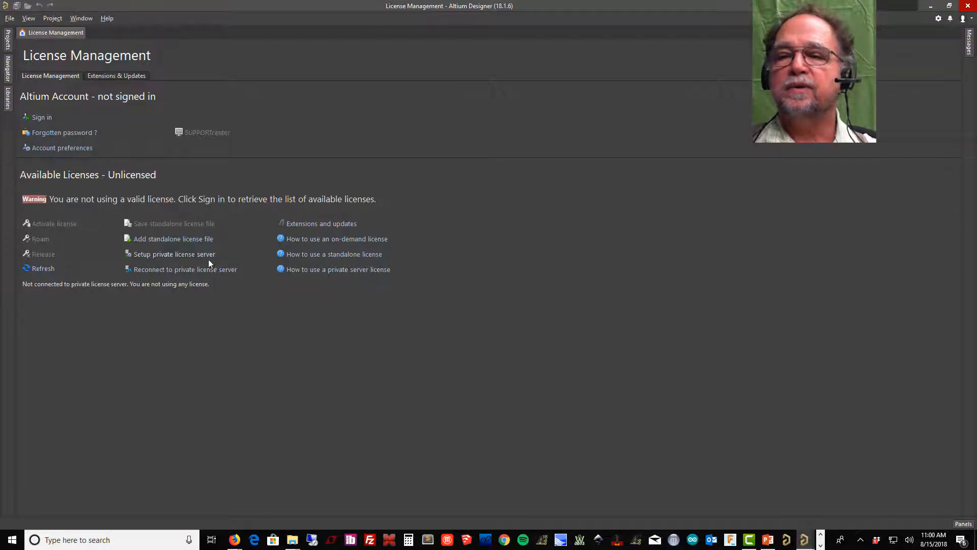
pyautogui.click(174, 253)
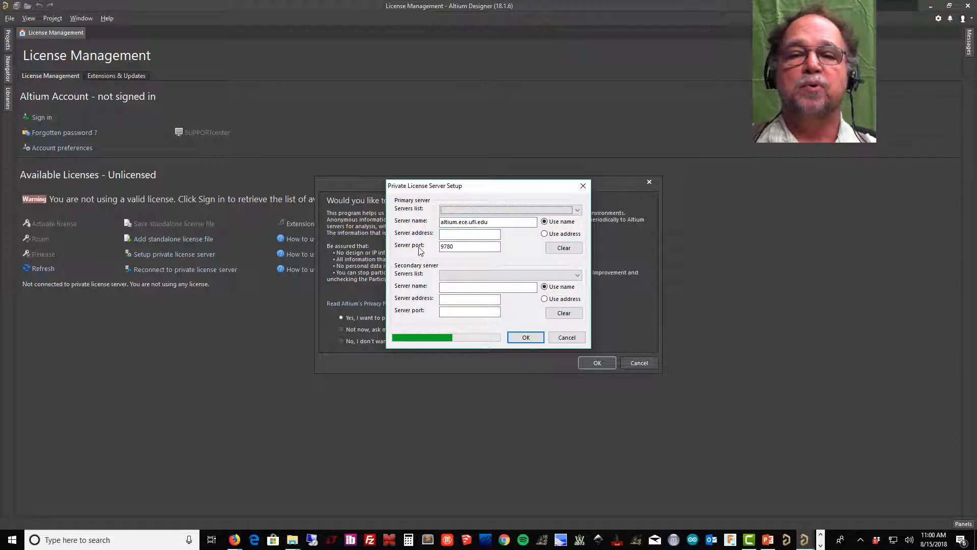
pyautogui.click(469, 245)
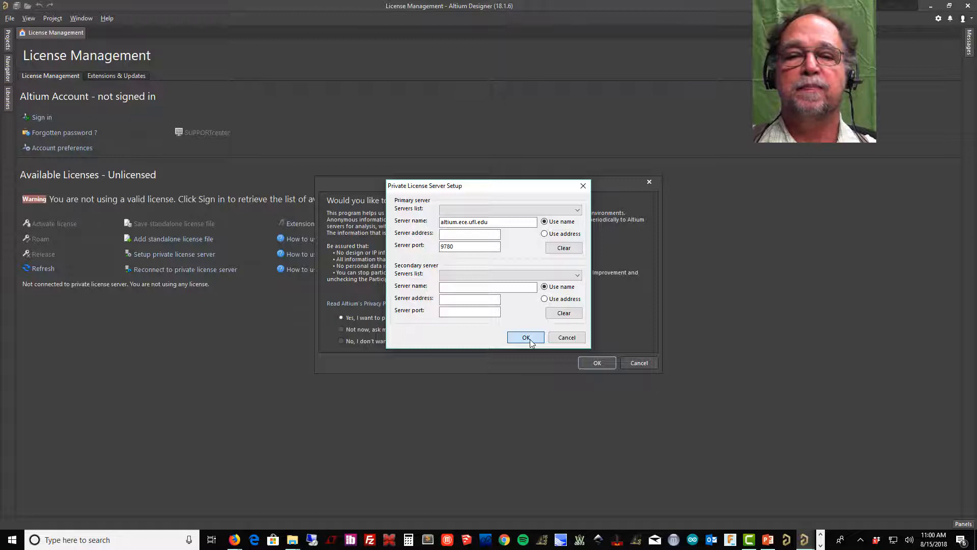
pyautogui.click(525, 337)
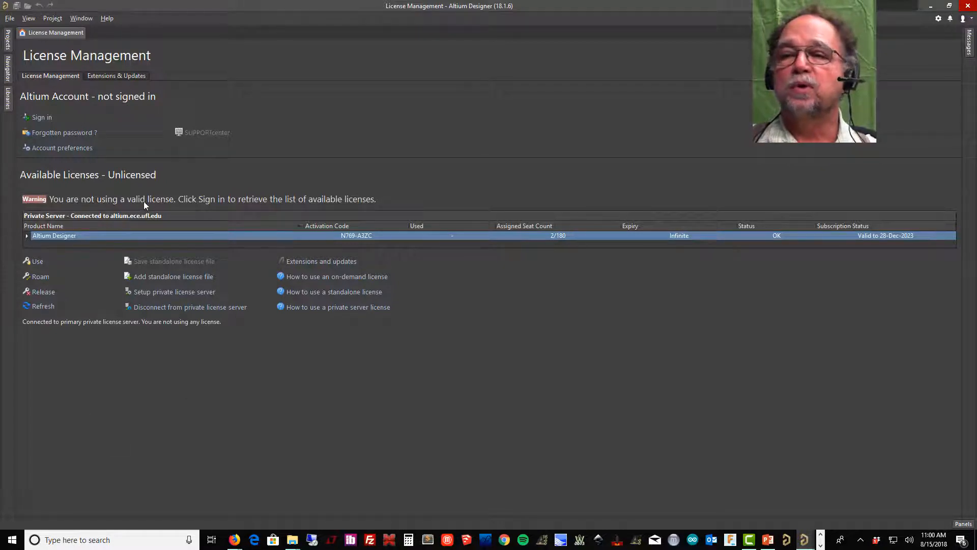
pyautogui.moveTo(78, 277)
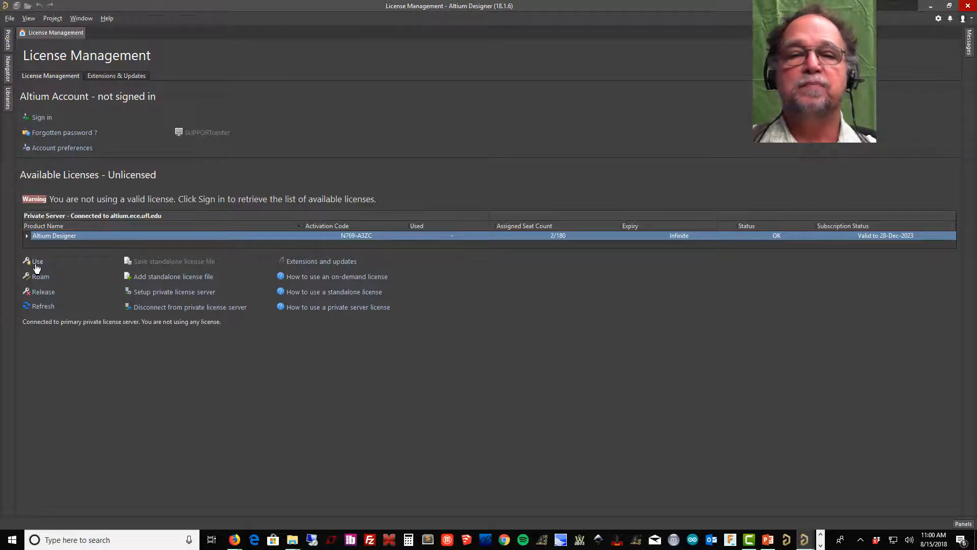
# Step: Use an Altium Designer seat from altium.ece.ufl.edu, valid to 28-Dec-2023
pyautogui.click(37, 260)
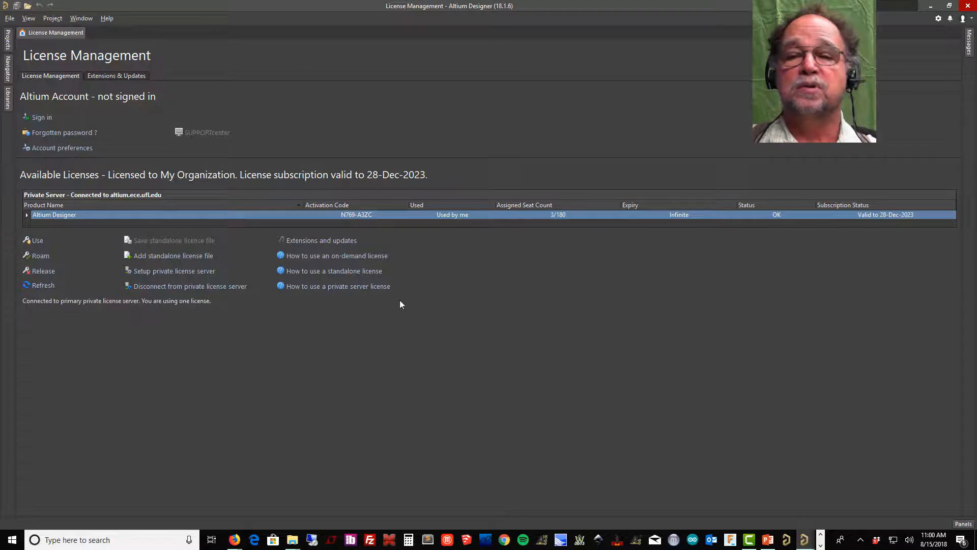
pyautogui.moveTo(371, 387)
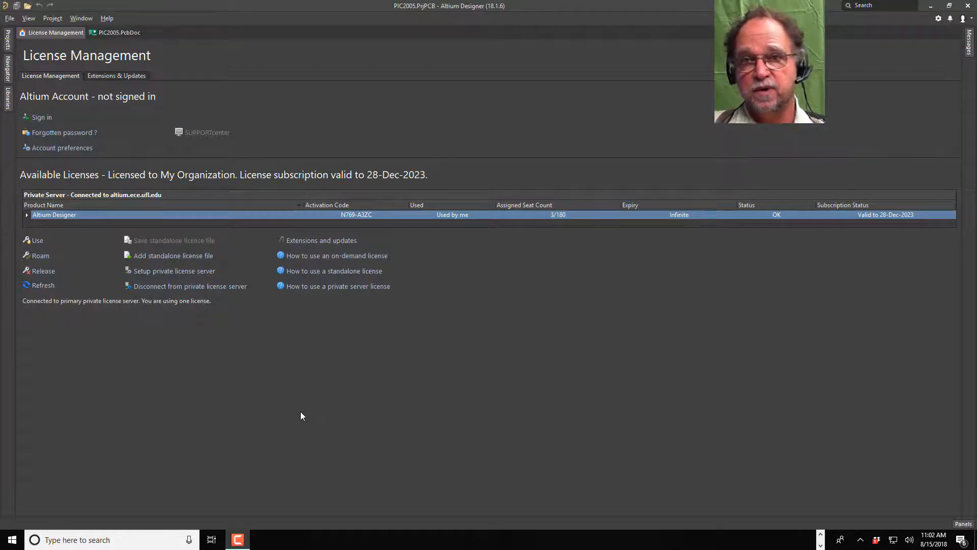
pyautogui.moveTo(394, 408)
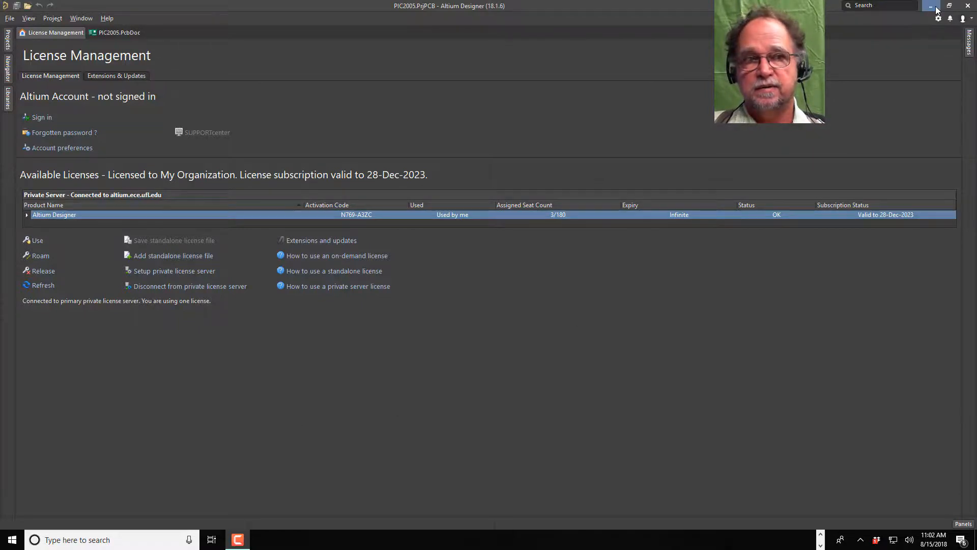
# Step: Minimize Altium Designer and accept the Product Improvement Program prompt with OK
pyautogui.click(931, 5)
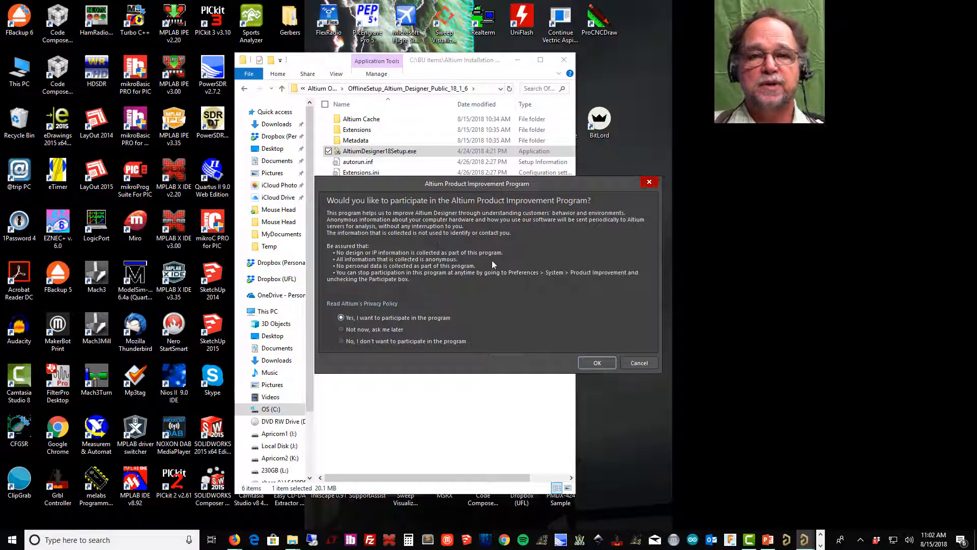
pyautogui.moveTo(592, 304)
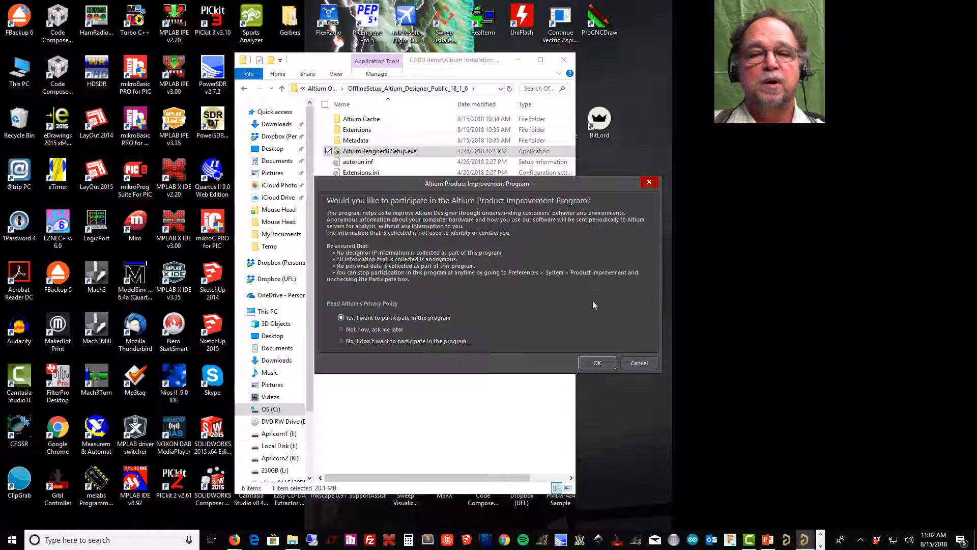
pyautogui.moveTo(543, 316)
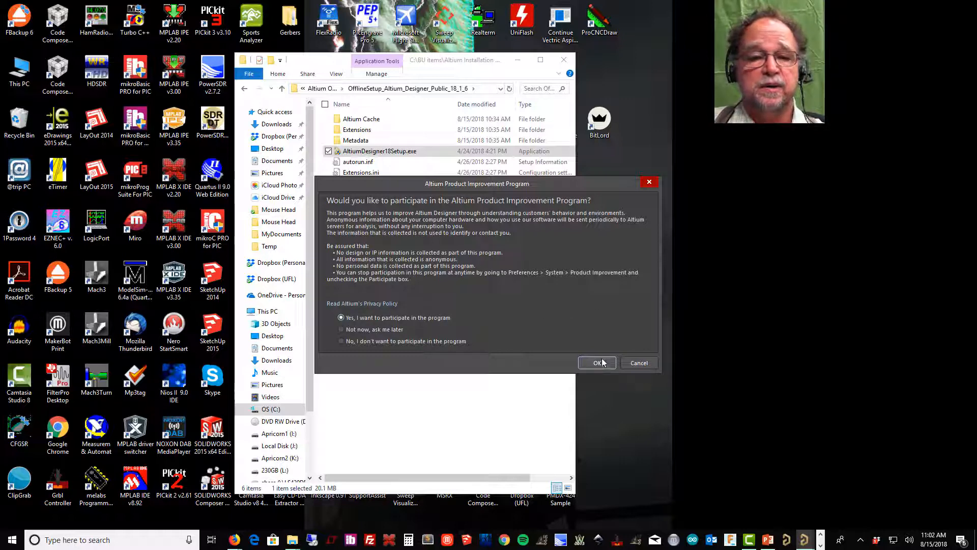
pyautogui.click(596, 363)
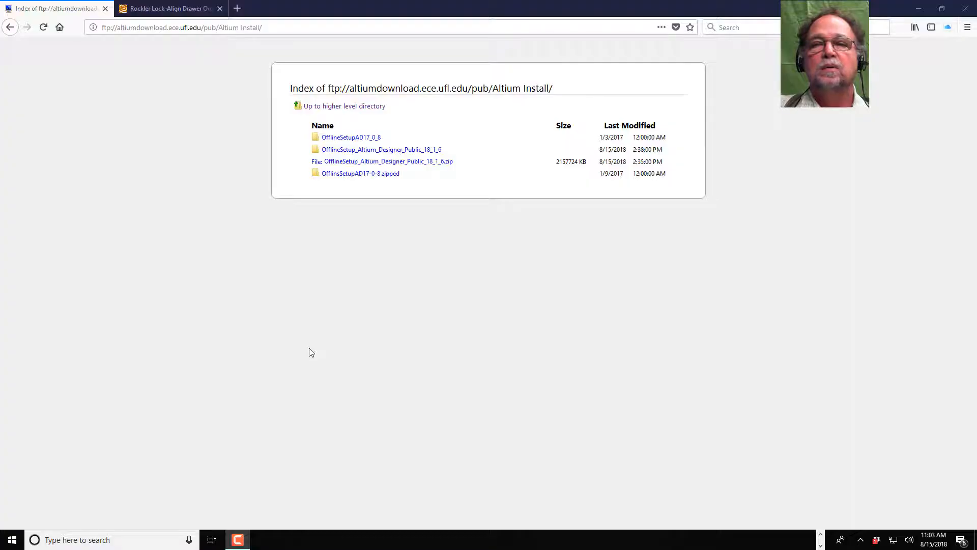
pyautogui.moveTo(343, 106)
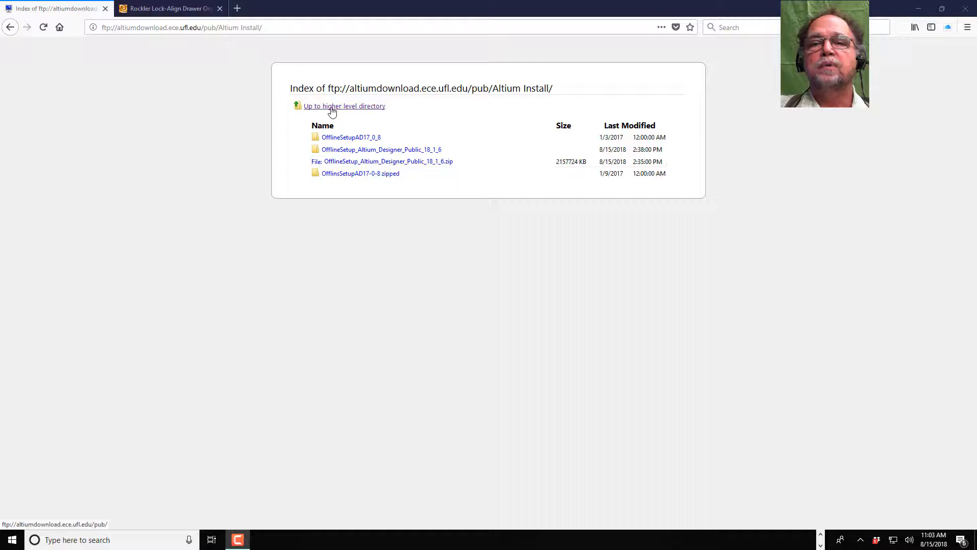
# Step: Browse the FTP server's pub directory to the ECE Altium Lib folder listing ECE LIB new.zip
pyautogui.click(344, 105)
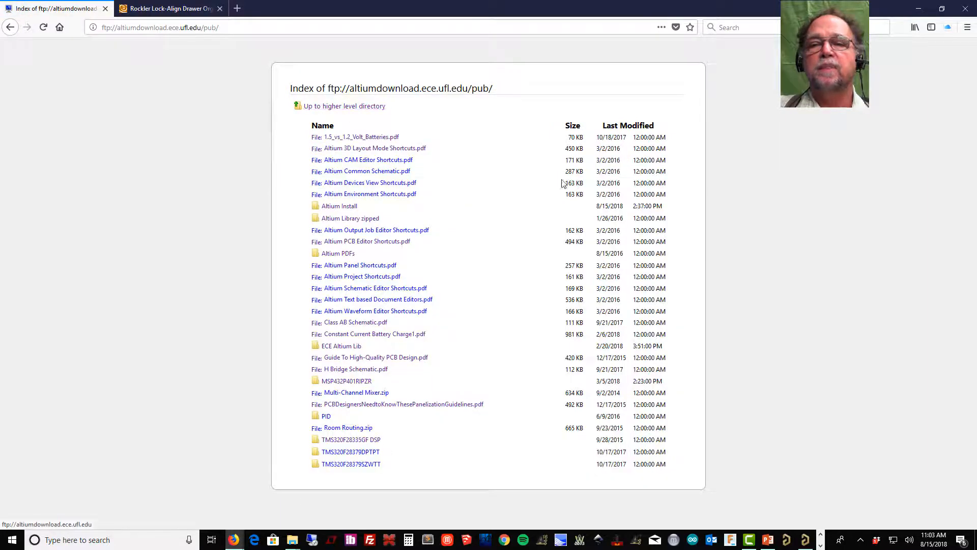
pyautogui.moveTo(349, 218)
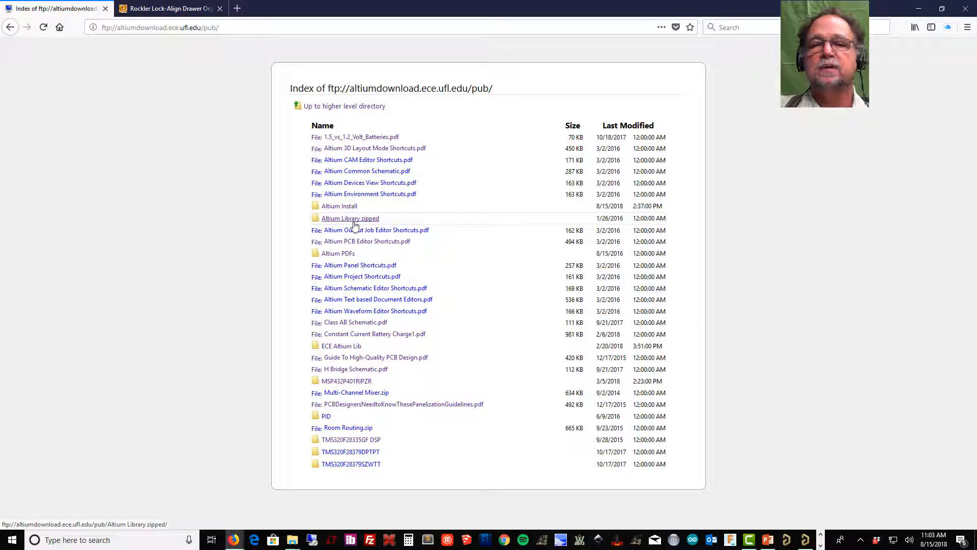
pyautogui.click(350, 217)
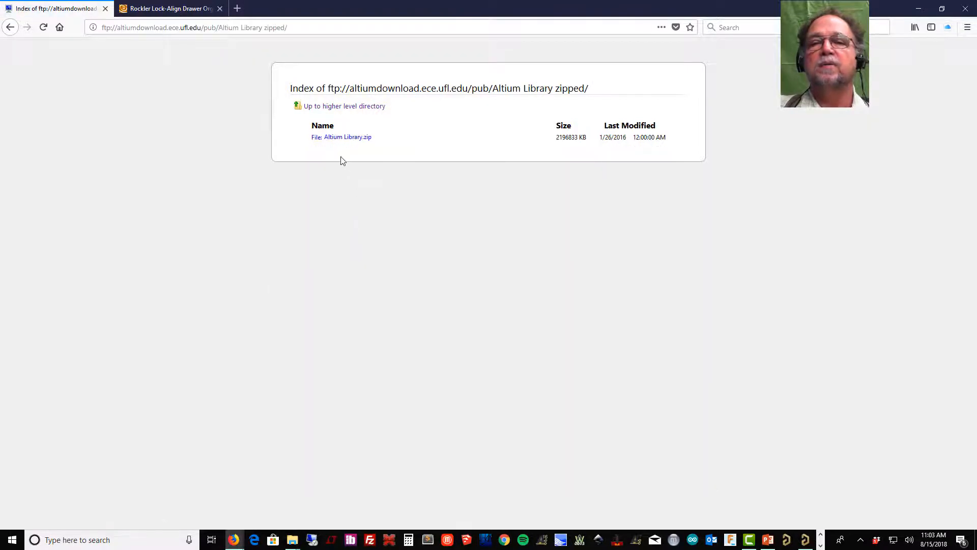
pyautogui.moveTo(346, 137)
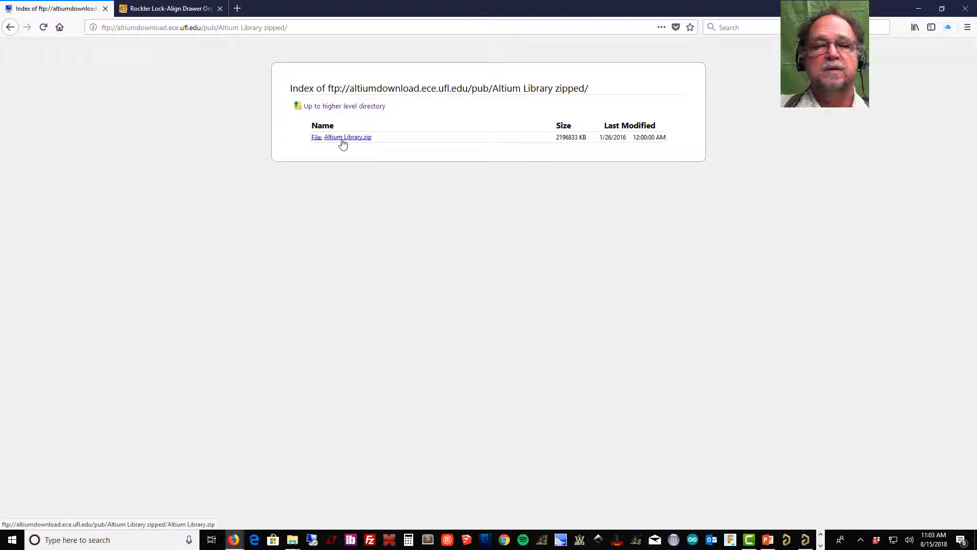
pyautogui.moveTo(303, 258)
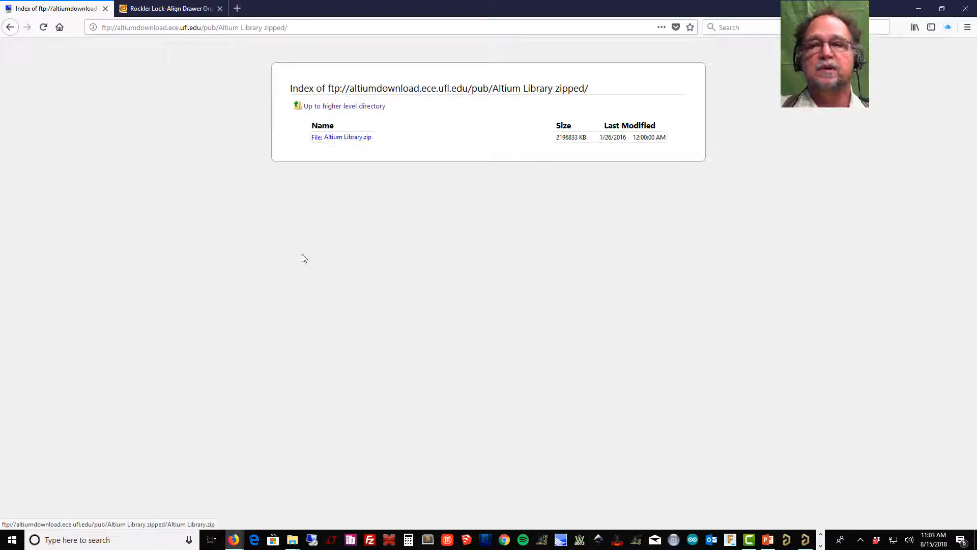
pyautogui.click(344, 106)
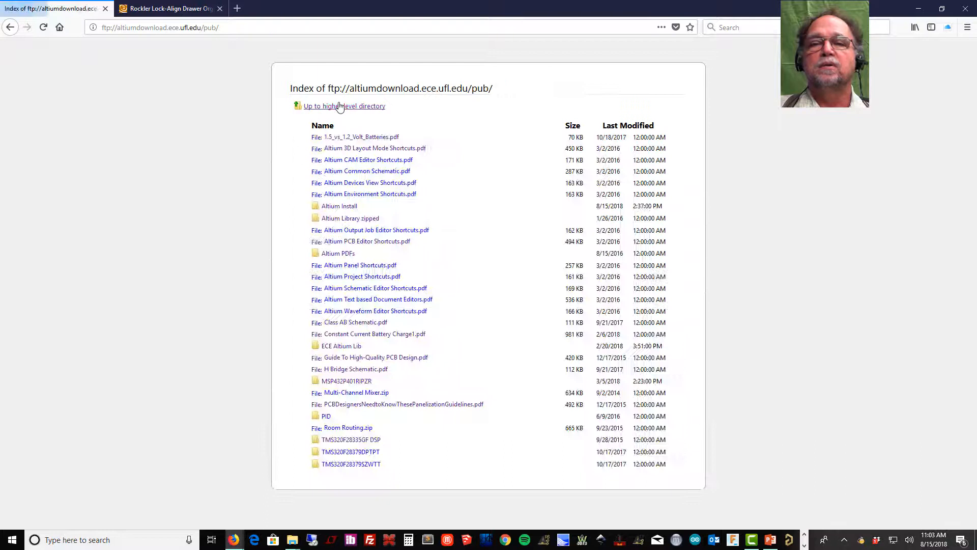
pyautogui.moveTo(369, 318)
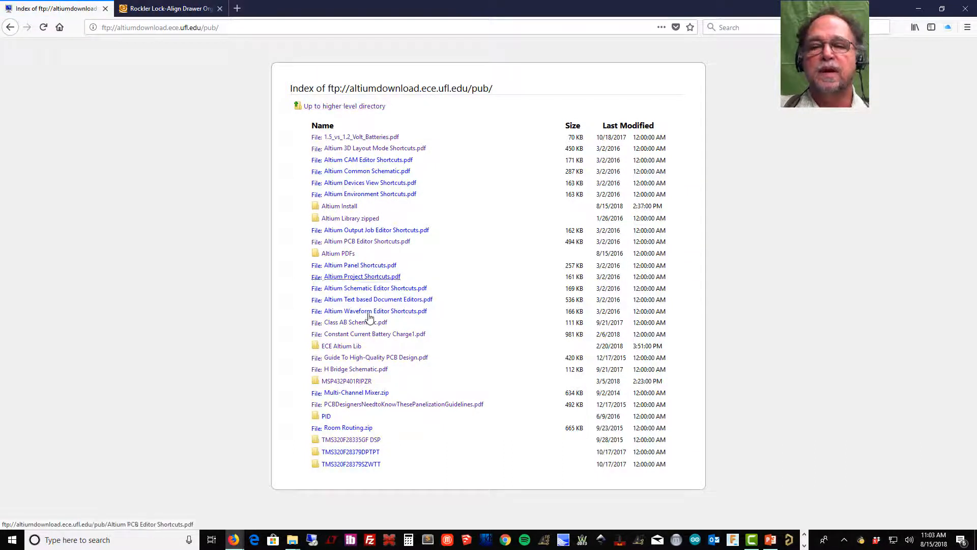
pyautogui.moveTo(341, 346)
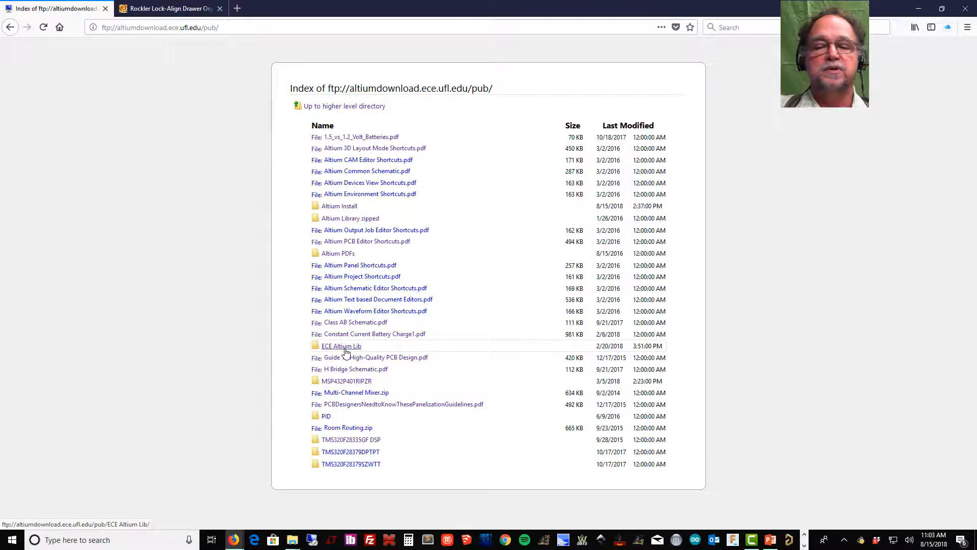
pyautogui.click(341, 346)
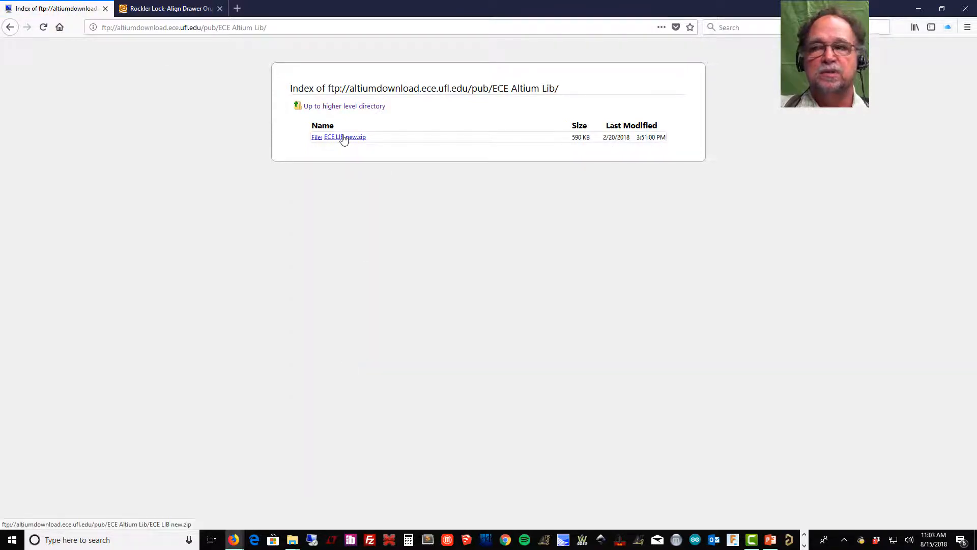
pyautogui.moveTo(349, 283)
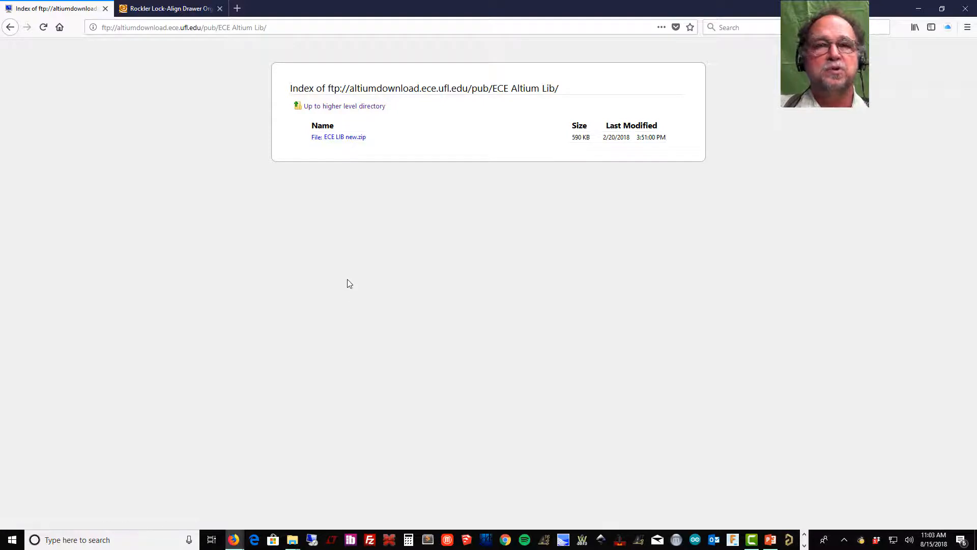
pyautogui.moveTo(503, 291)
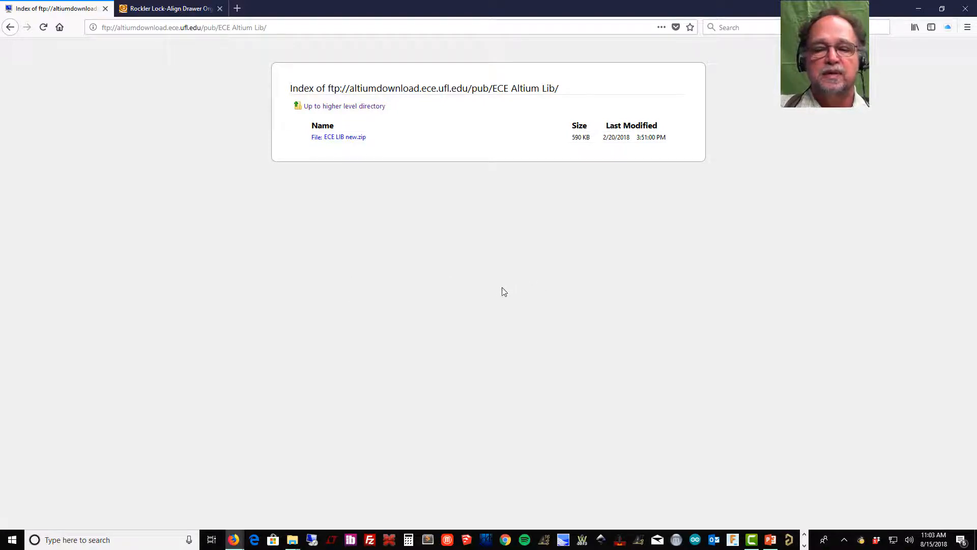
pyautogui.moveTo(452, 298)
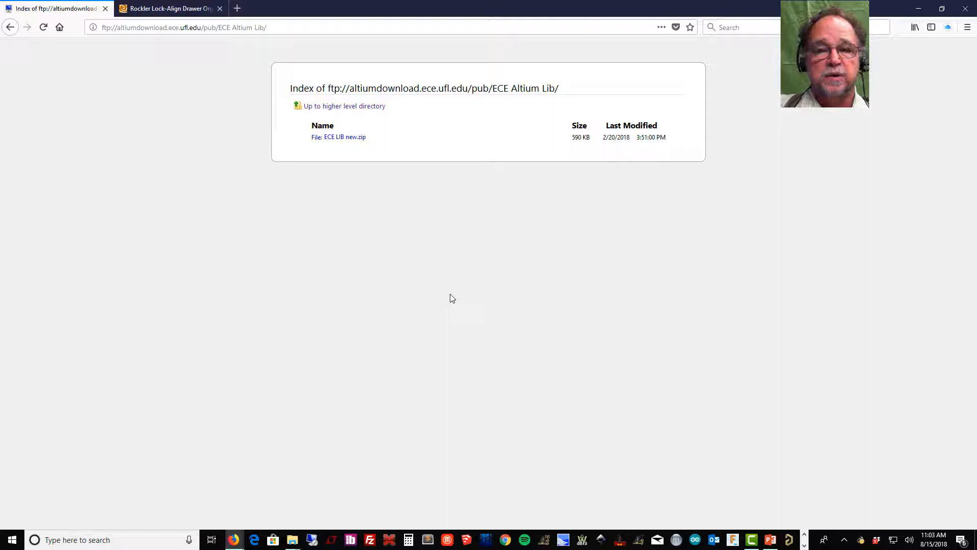
pyautogui.moveTo(401, 317)
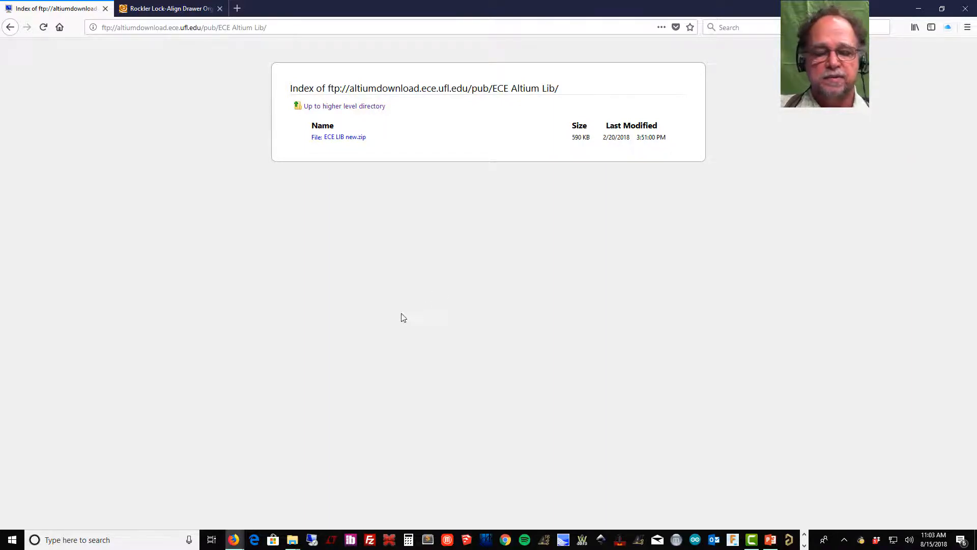
pyautogui.moveTo(411, 261)
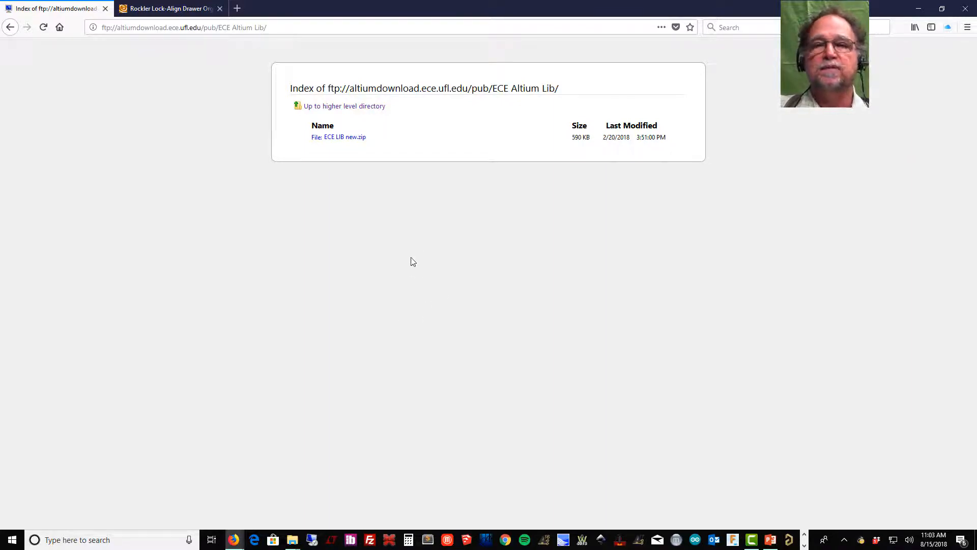
pyautogui.moveTo(450, 306)
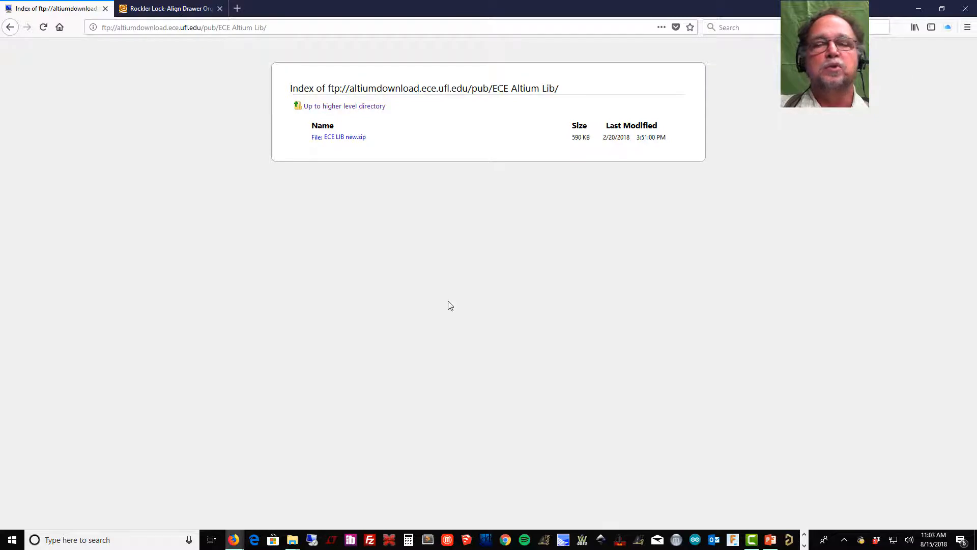
pyautogui.moveTo(324, 324)
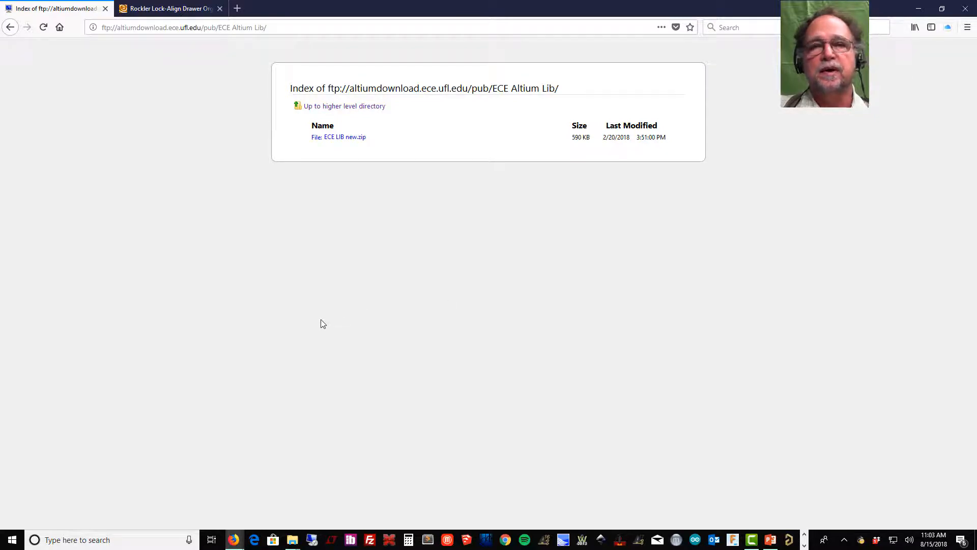
pyautogui.moveTo(437, 250)
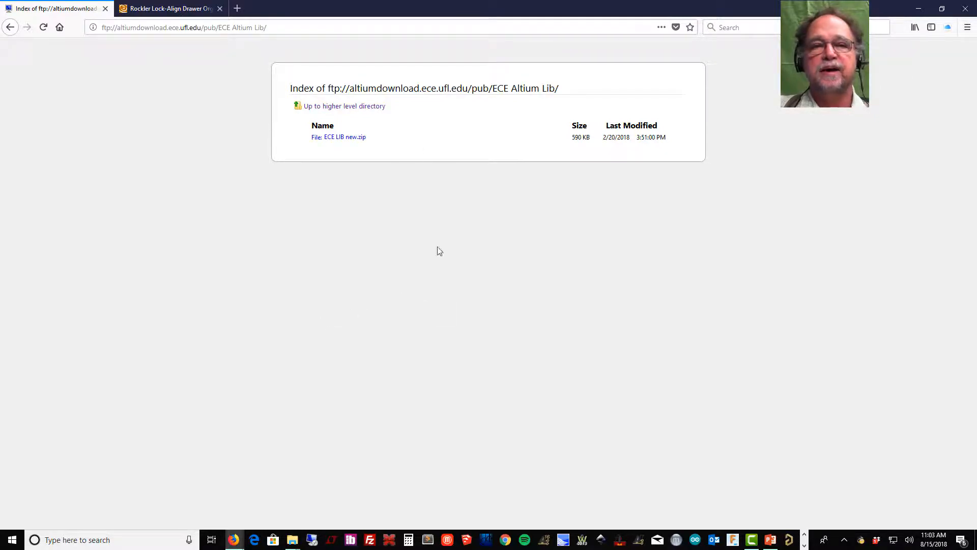
pyautogui.moveTo(892, 57)
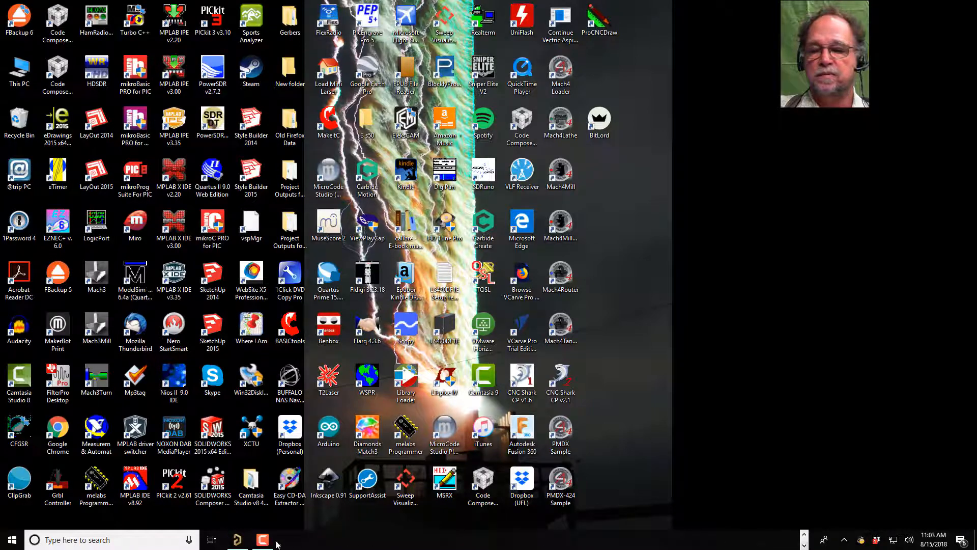
# Step: Return to Altium's PIC2005 PCB and open the Libraries panel showing Miscellaneous Devices
pyautogui.click(262, 539)
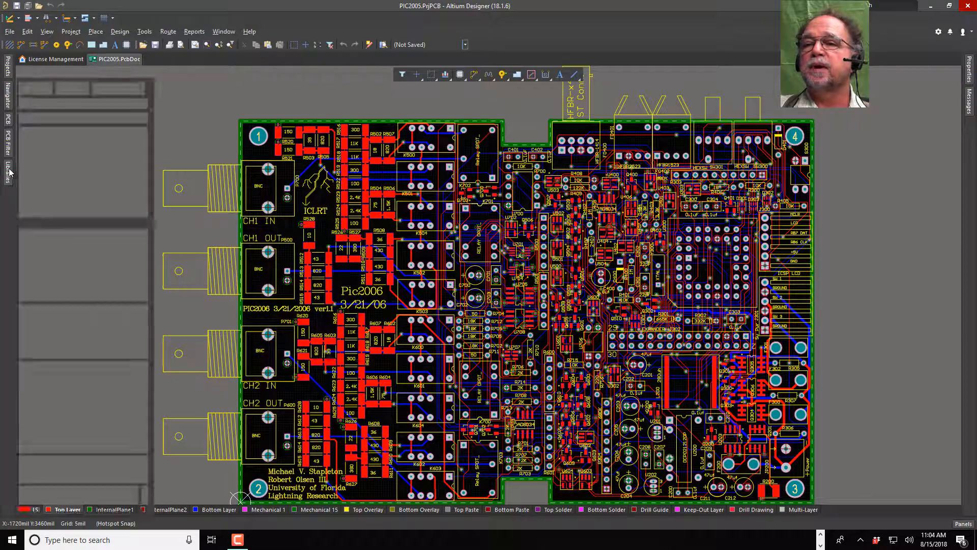
pyautogui.click(6, 173)
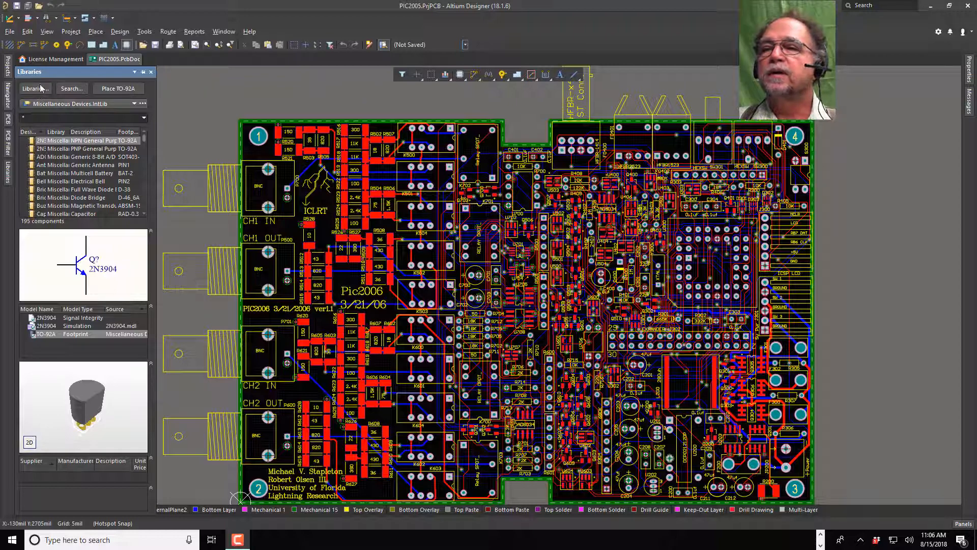
# Step: In Available Libraries' Installed tab, choose Install from file
pyautogui.click(34, 88)
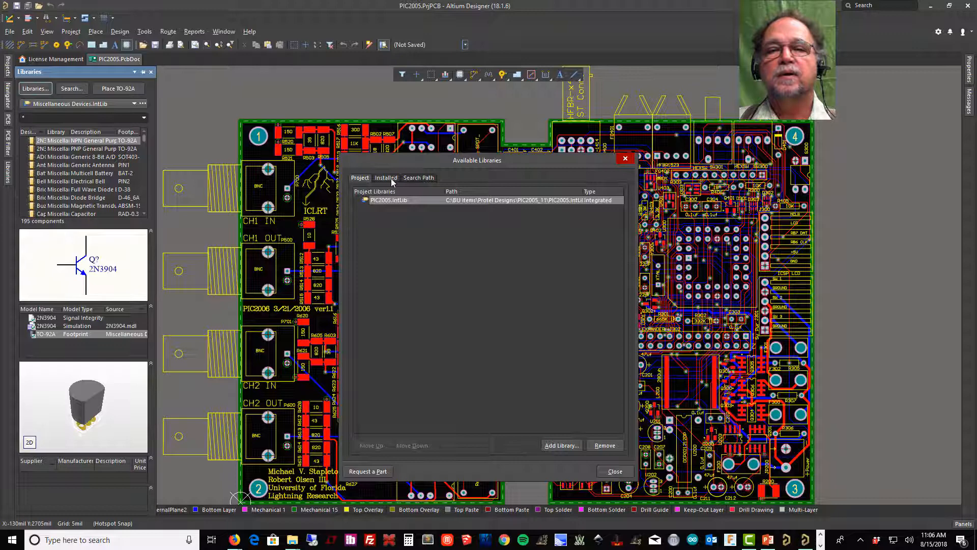
pyautogui.click(385, 178)
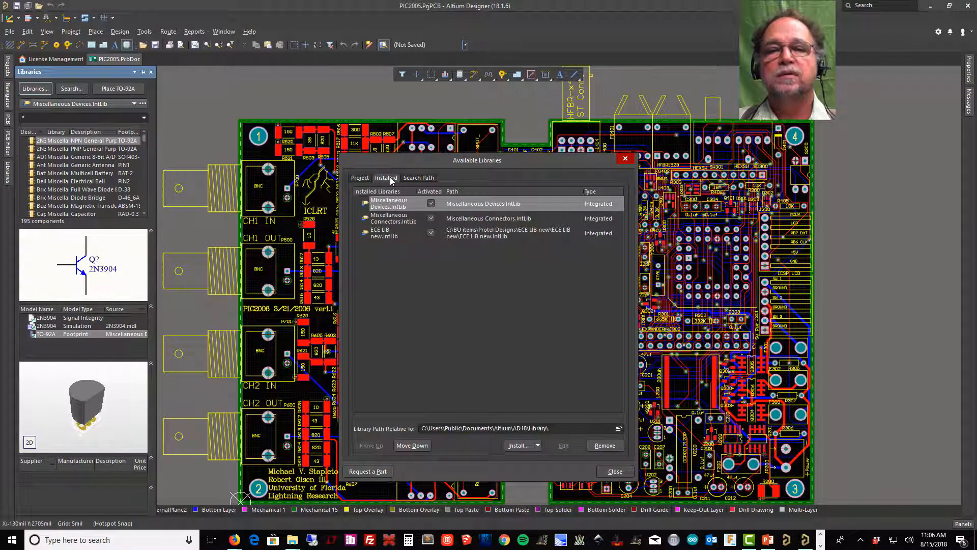
pyautogui.moveTo(376, 241)
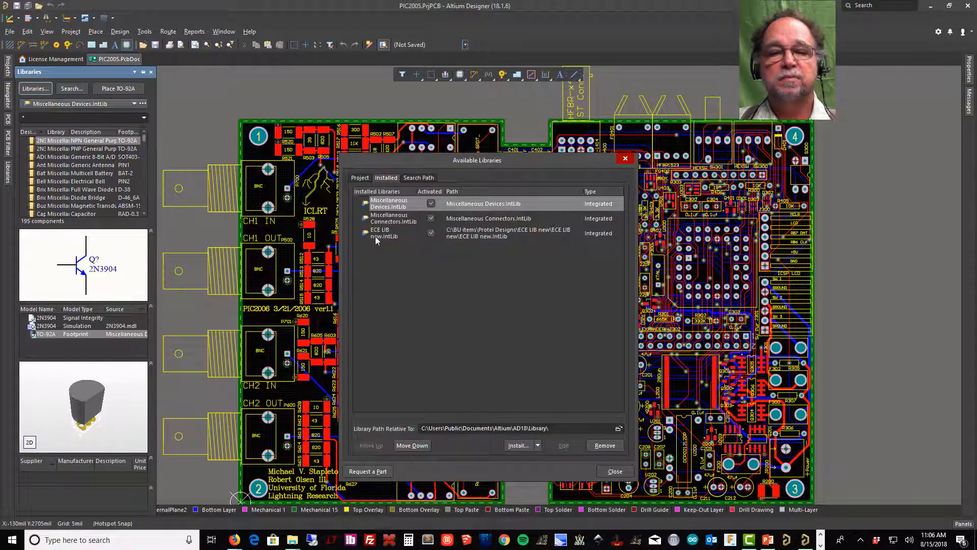
pyautogui.moveTo(511, 453)
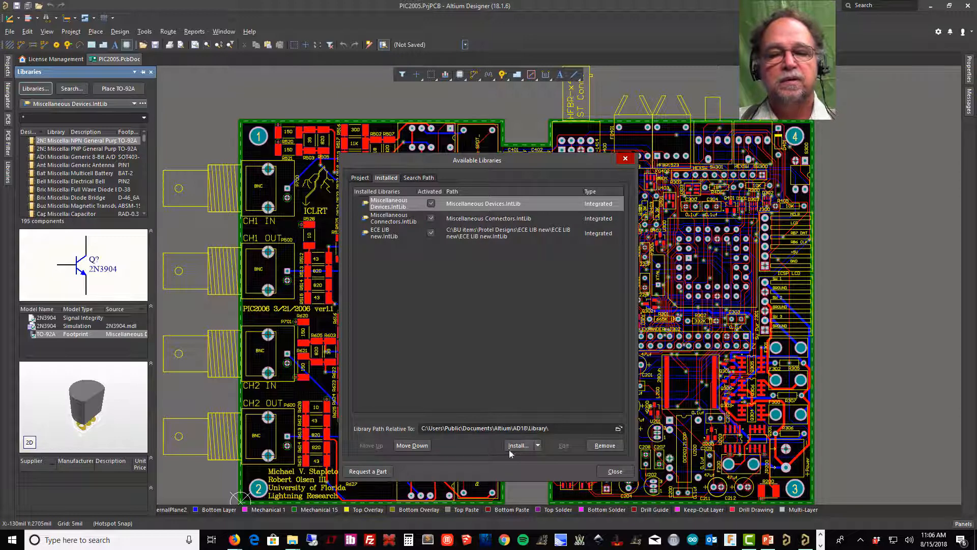
pyautogui.click(519, 445)
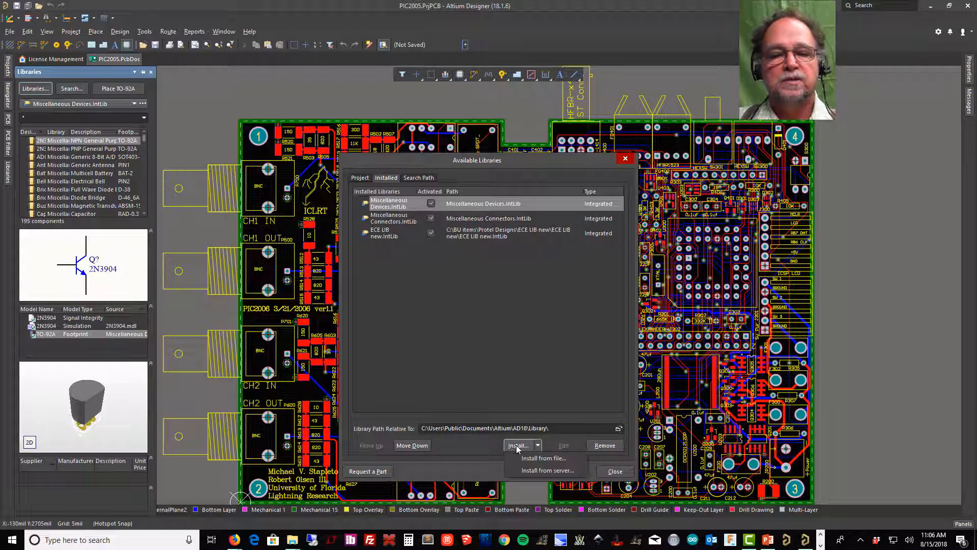
pyautogui.click(543, 457)
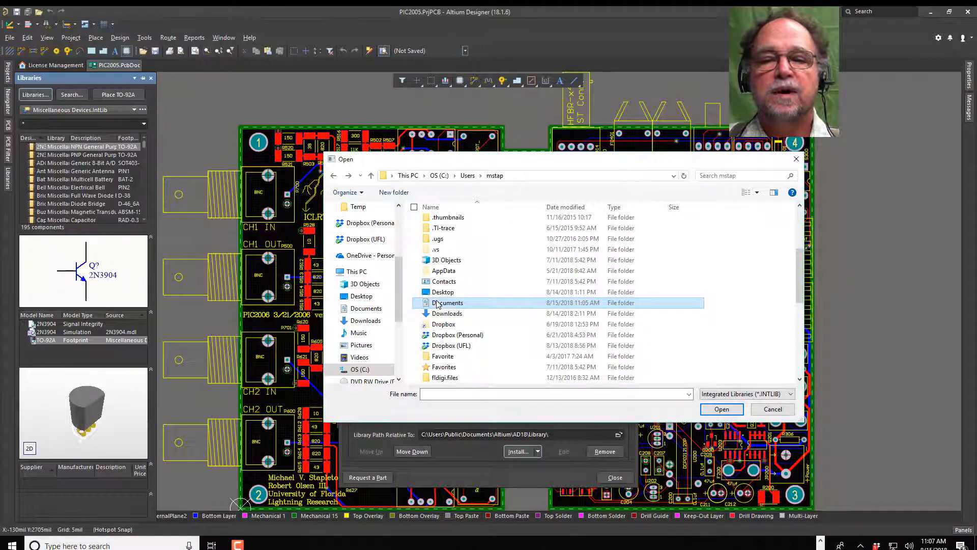
# Step: Browse to Documents\ECE LIB new\ECE LIB new with the file filter set to All Files
pyautogui.doubleClick(446, 302)
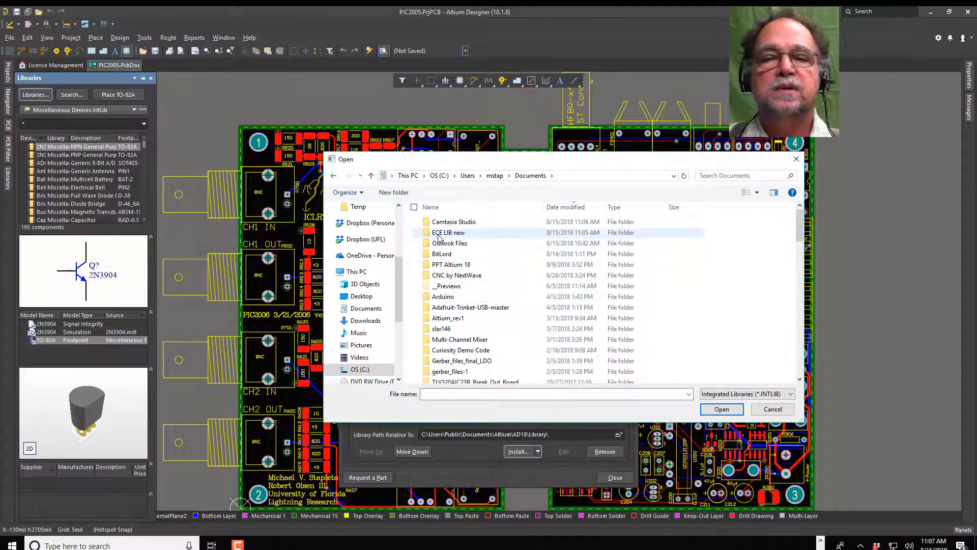
pyautogui.moveTo(449, 232)
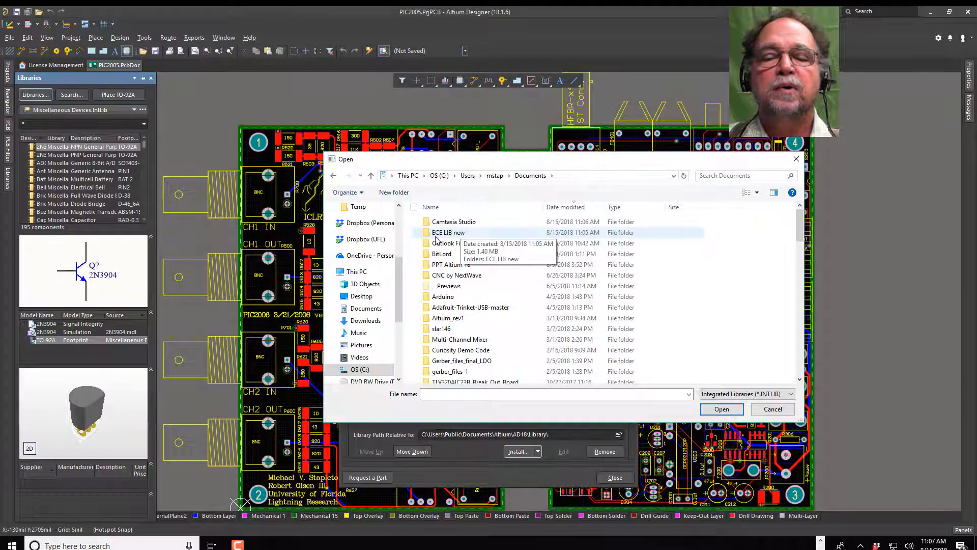
pyautogui.doubleClick(448, 232)
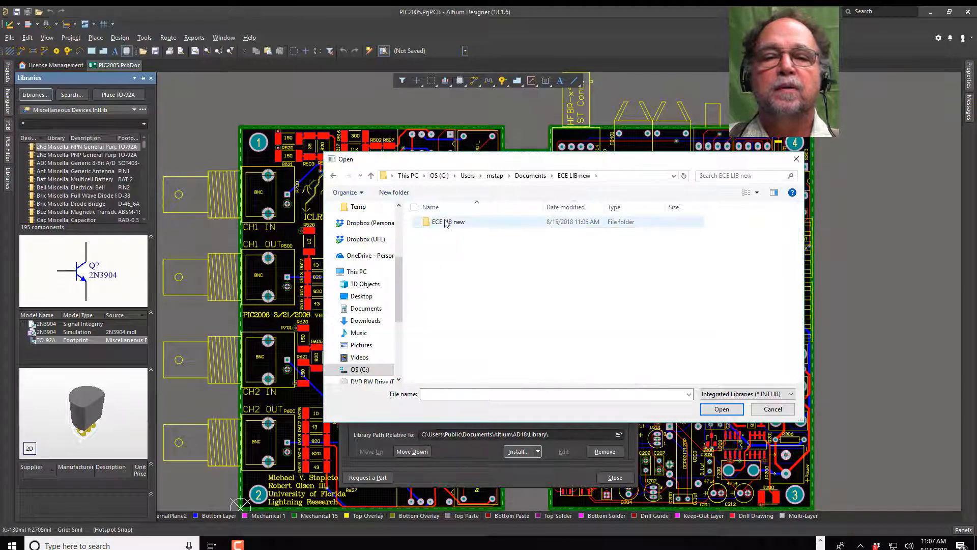
pyautogui.doubleClick(450, 221)
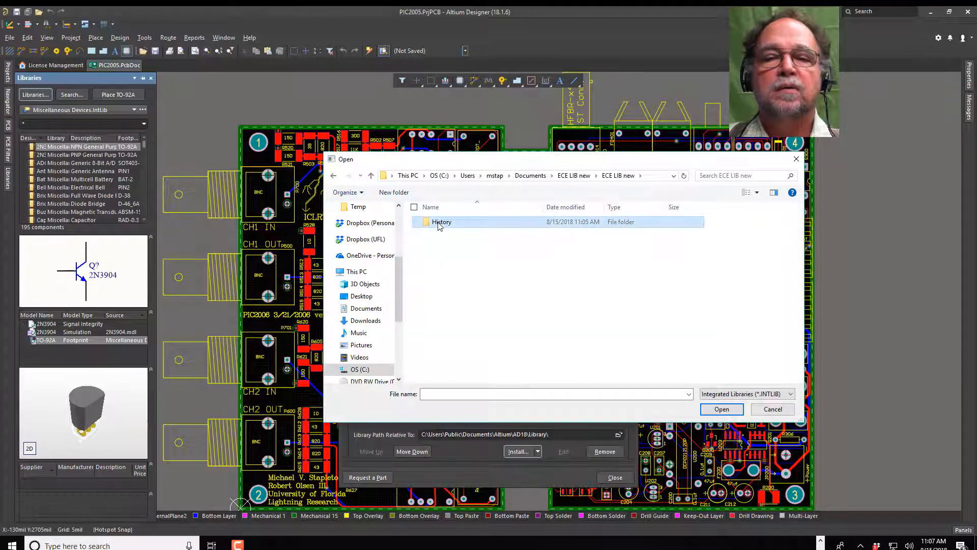
pyautogui.click(333, 175)
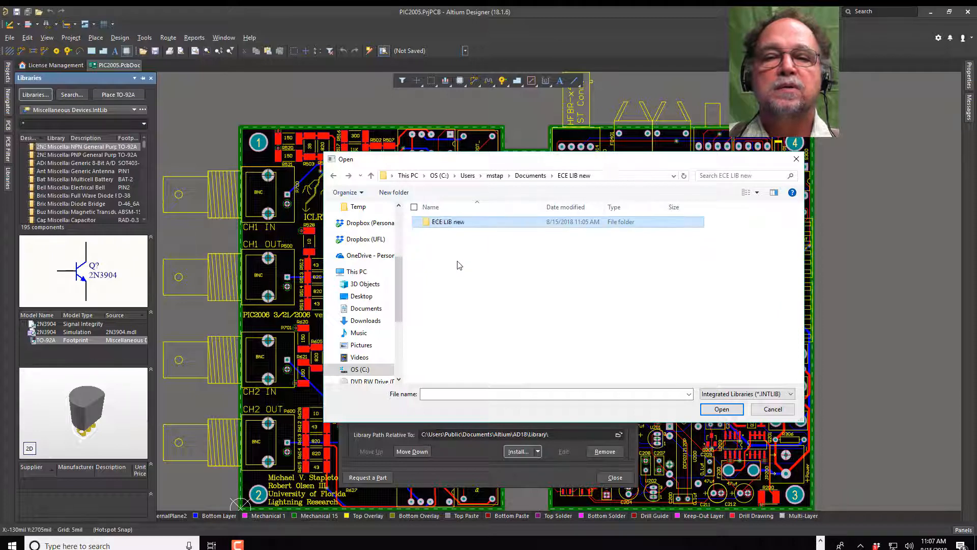
pyautogui.click(791, 394)
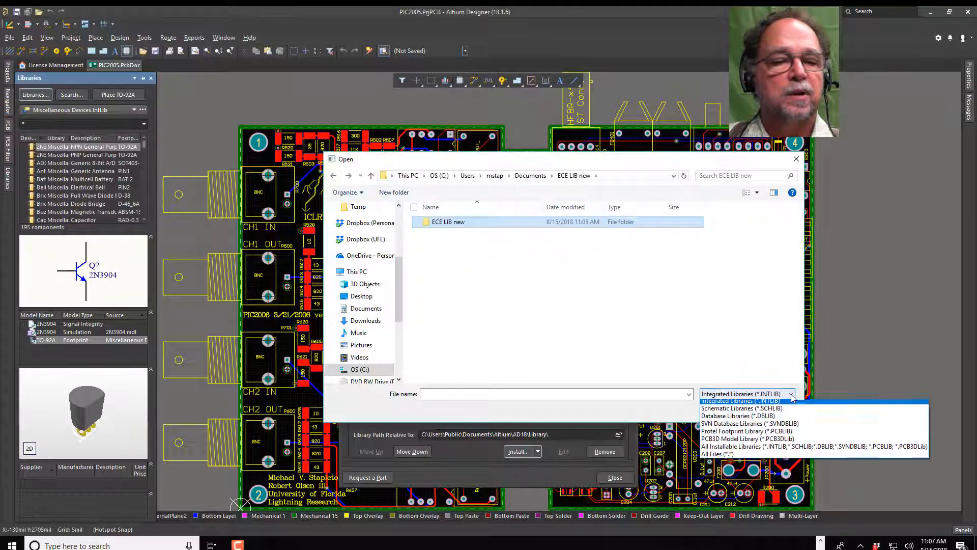
pyautogui.click(725, 454)
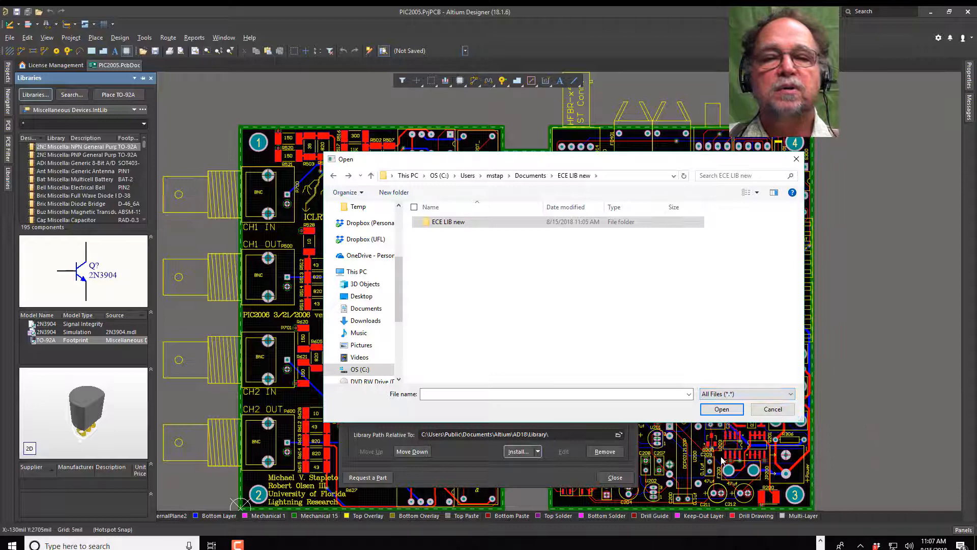
pyautogui.click(447, 221)
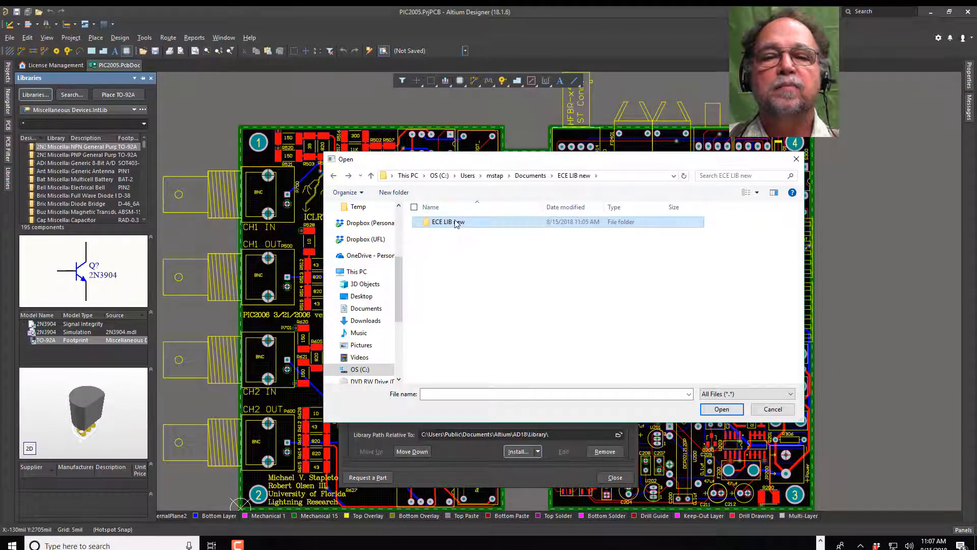
pyautogui.doubleClick(448, 222)
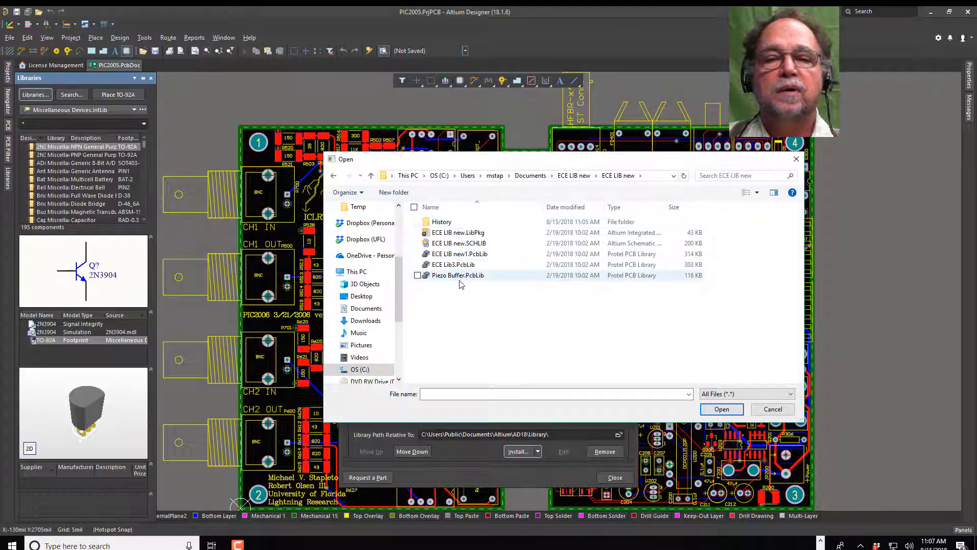
# Step: Select the SCHLIB, PcbLib and LibPkg files and install them, raising a LibPkg error
pyautogui.click(458, 243)
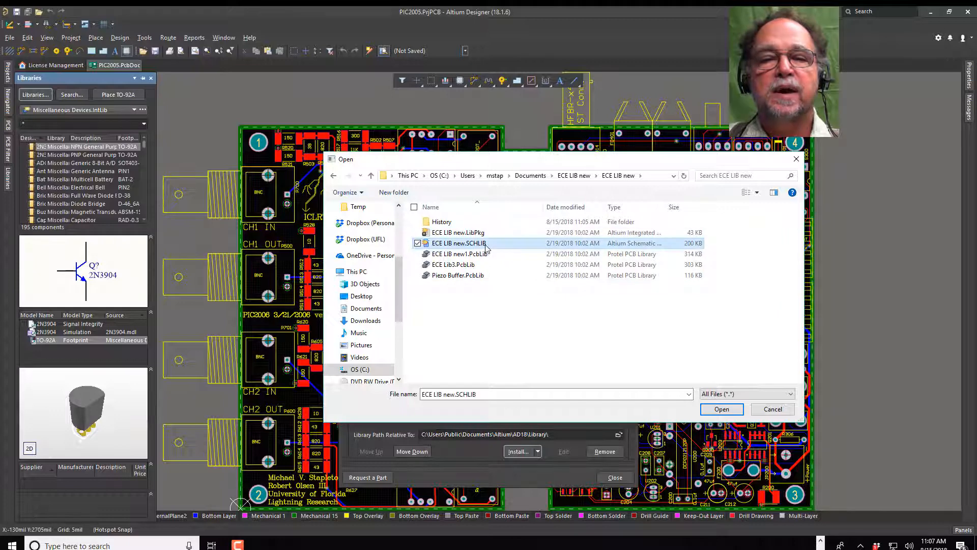
pyautogui.moveTo(492, 254)
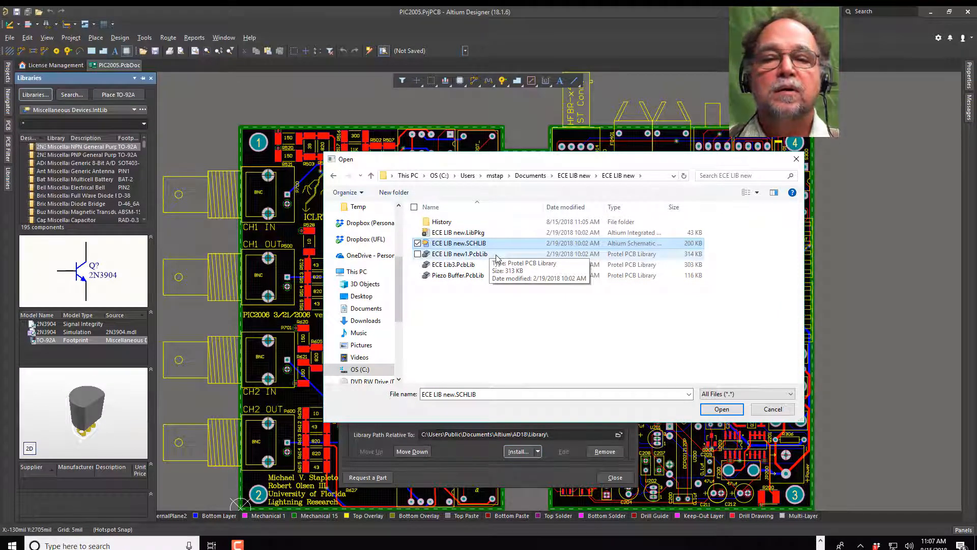
pyautogui.click(460, 253)
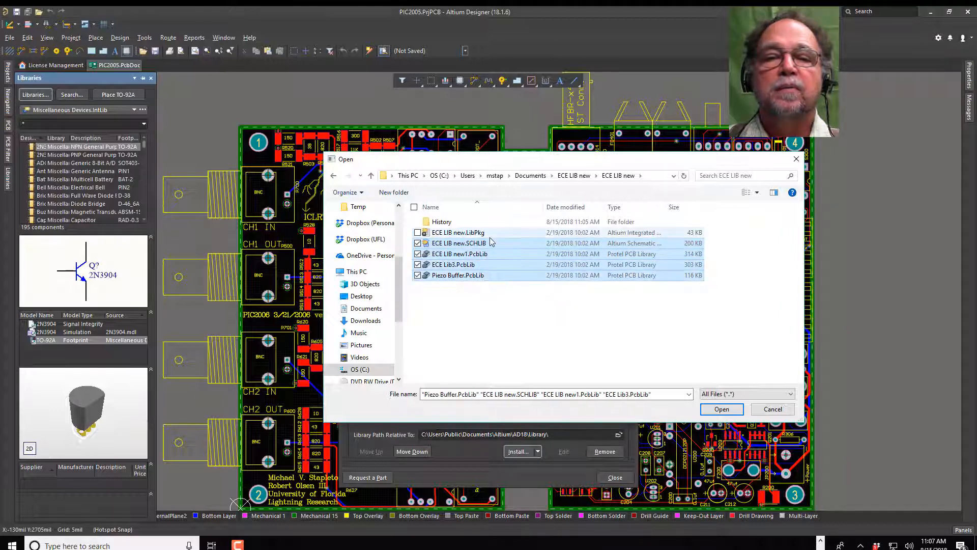
pyautogui.click(459, 232)
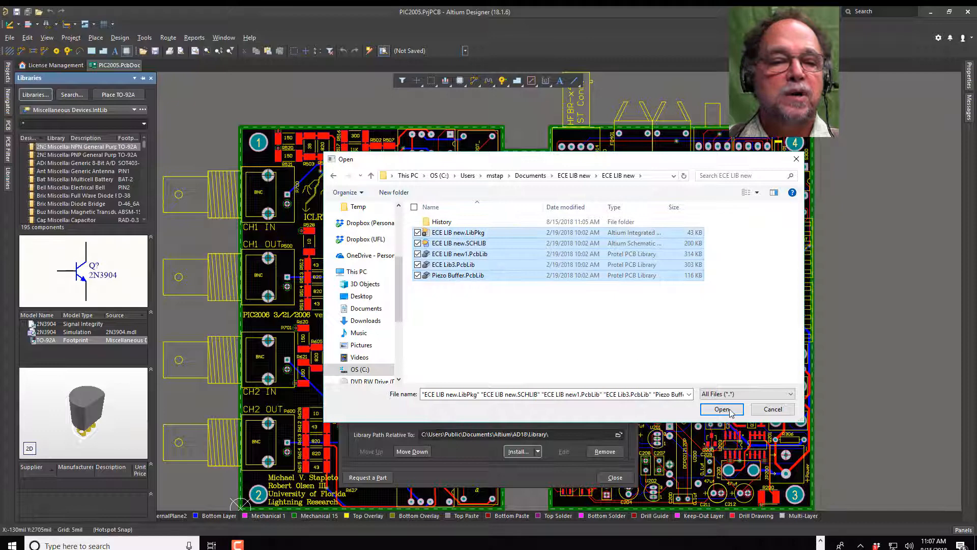
pyautogui.click(721, 408)
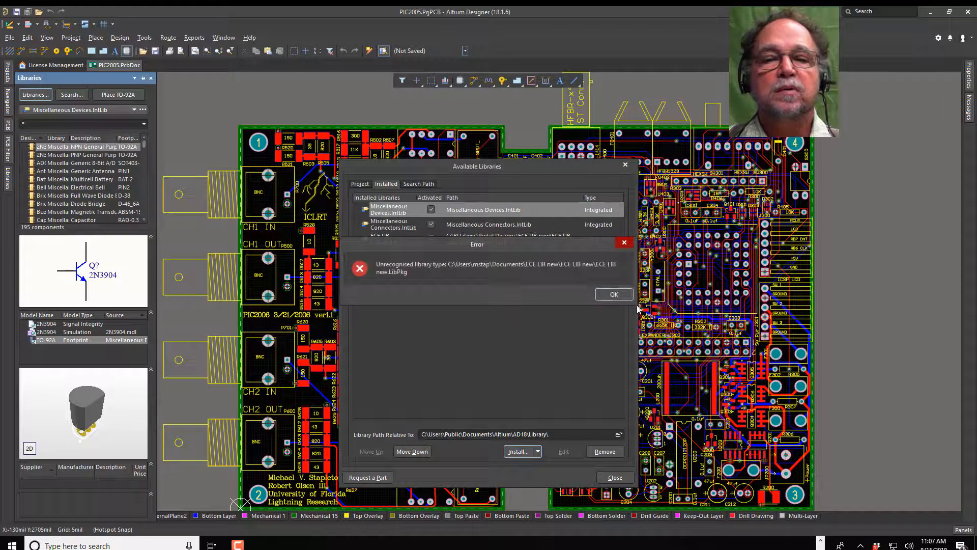
# Step: Dismiss the LibPkg error, cancel another Install from file, and close Available Libraries
pyautogui.click(614, 294)
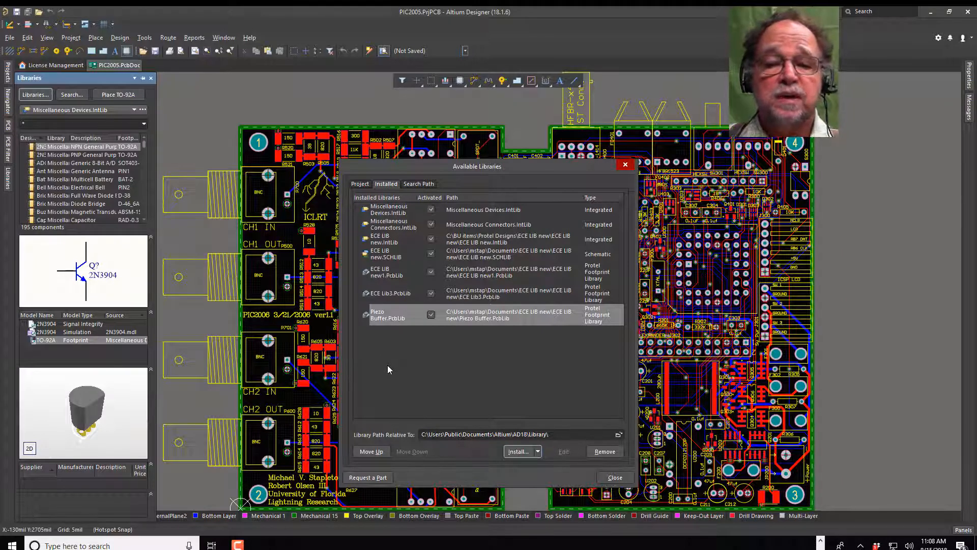
pyautogui.click(519, 451)
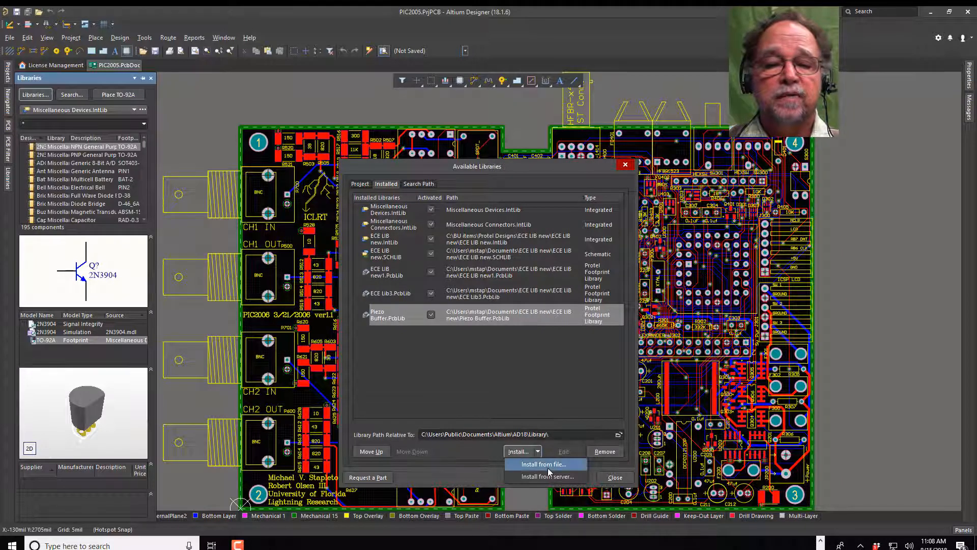
pyautogui.click(542, 464)
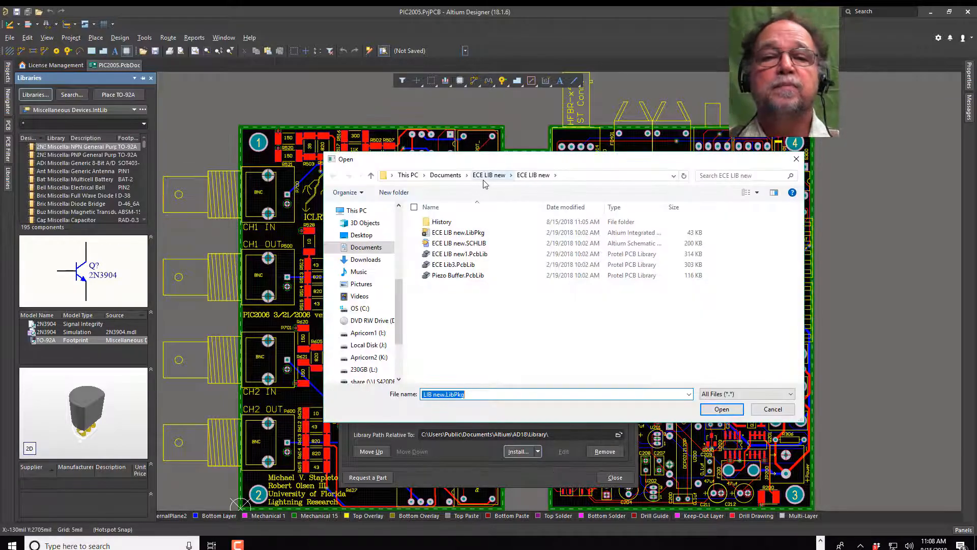
pyautogui.click(445, 175)
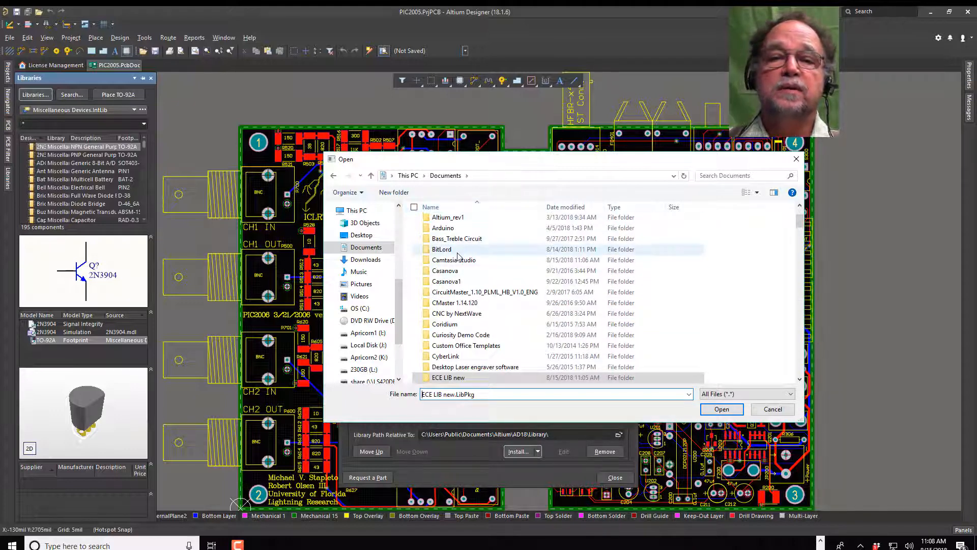
pyautogui.moveTo(489, 261)
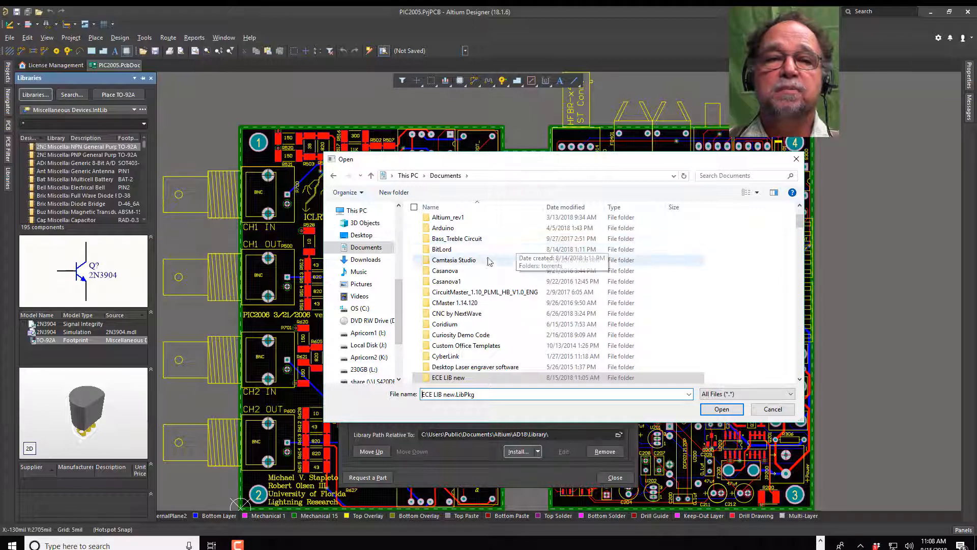
pyautogui.click(721, 409)
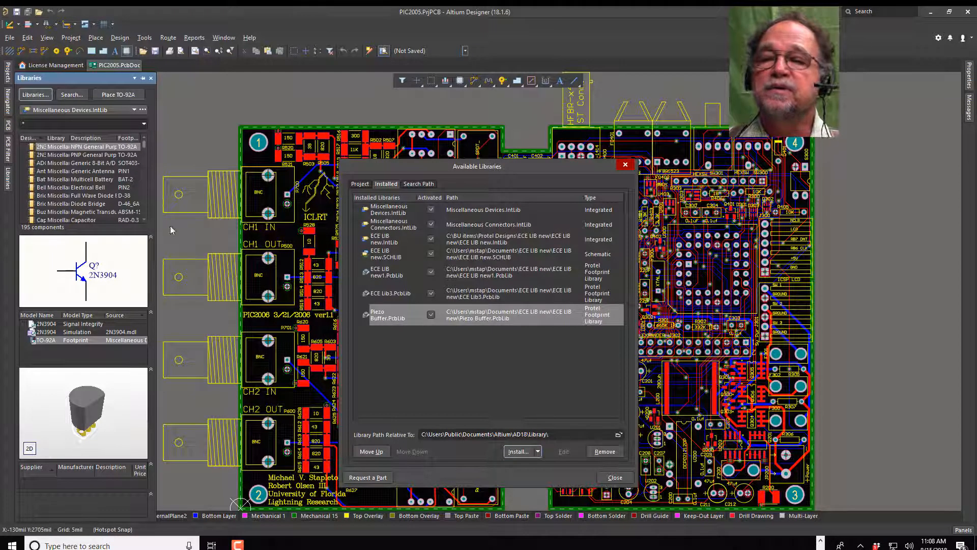
pyautogui.click(614, 477)
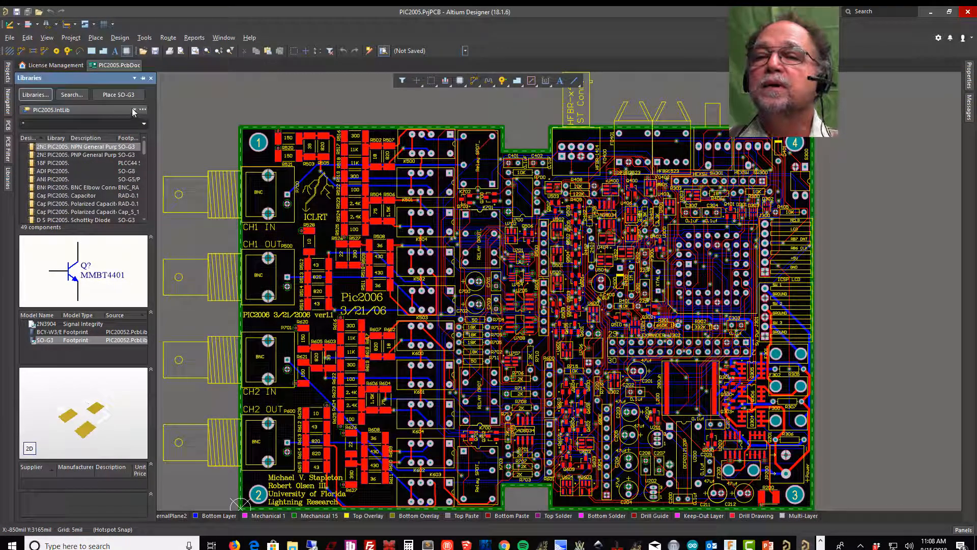
# Step: Switch the Libraries panel to Miscellaneous Connectors, then to ECE LIB new.IntLib
pyautogui.click(132, 110)
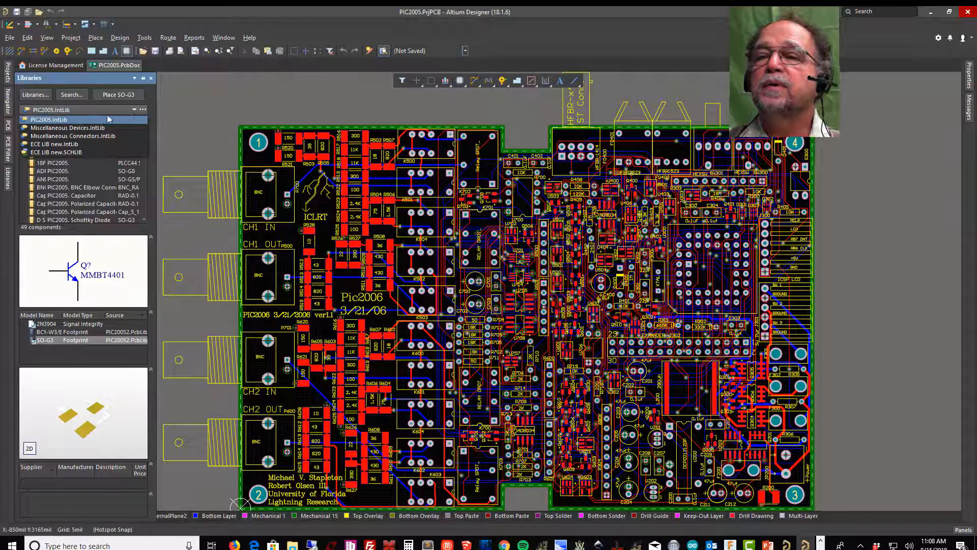
pyautogui.click(67, 127)
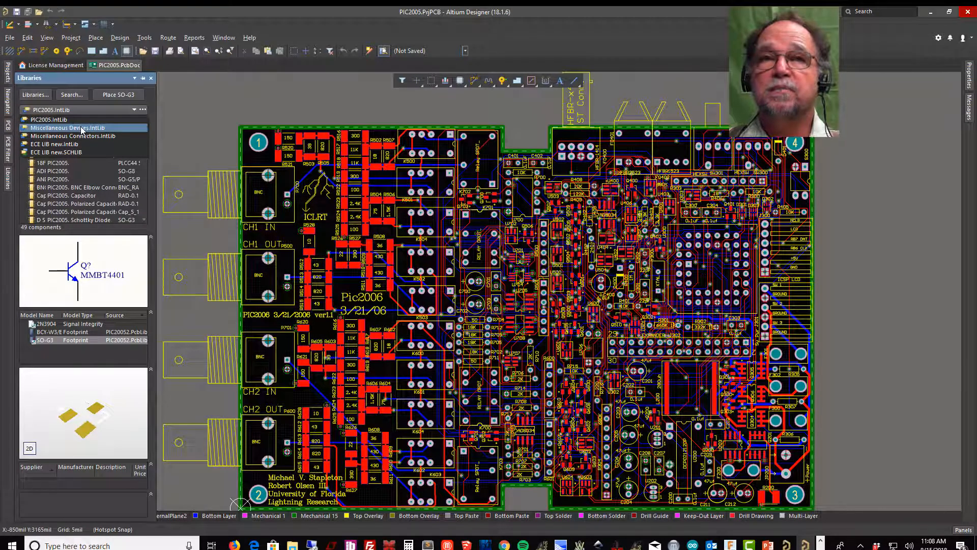
pyautogui.click(80, 127)
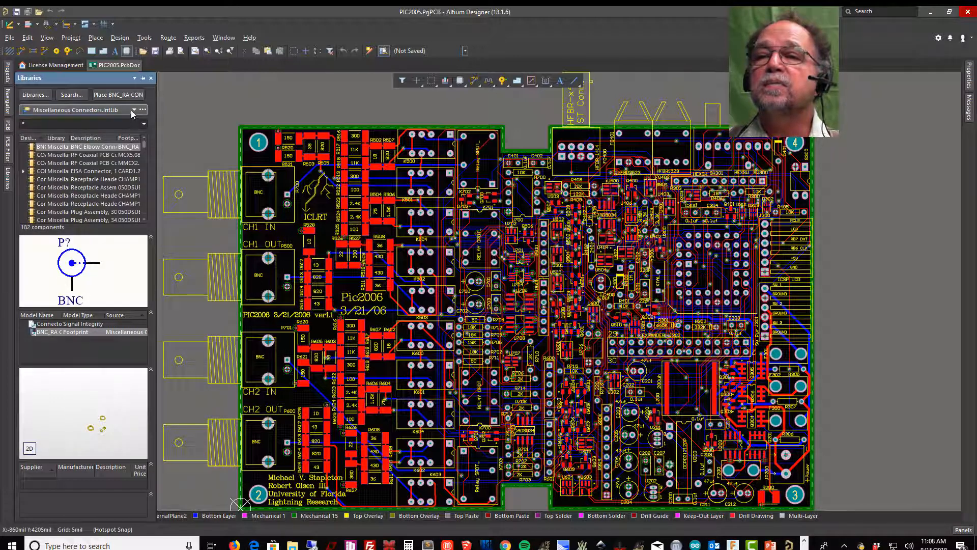
pyautogui.click(133, 110)
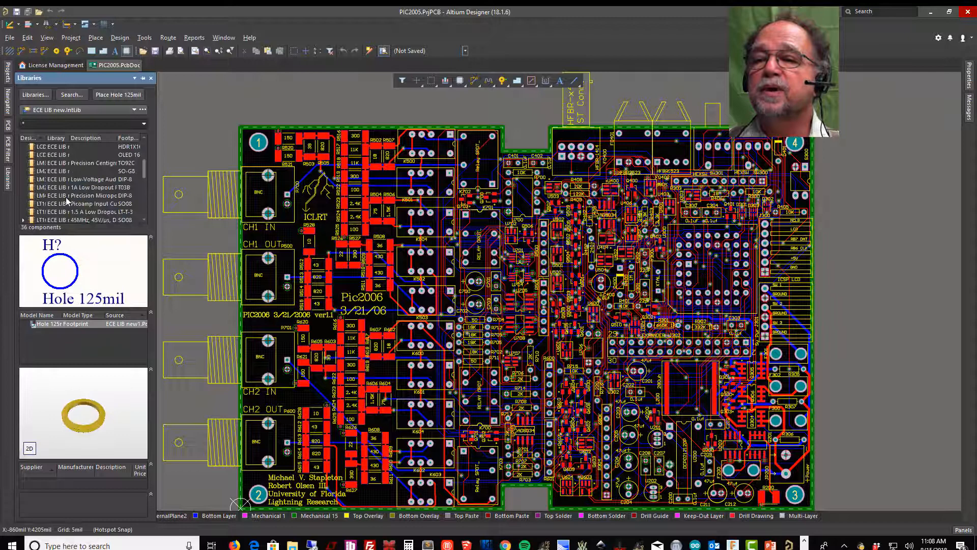
pyautogui.click(81, 195)
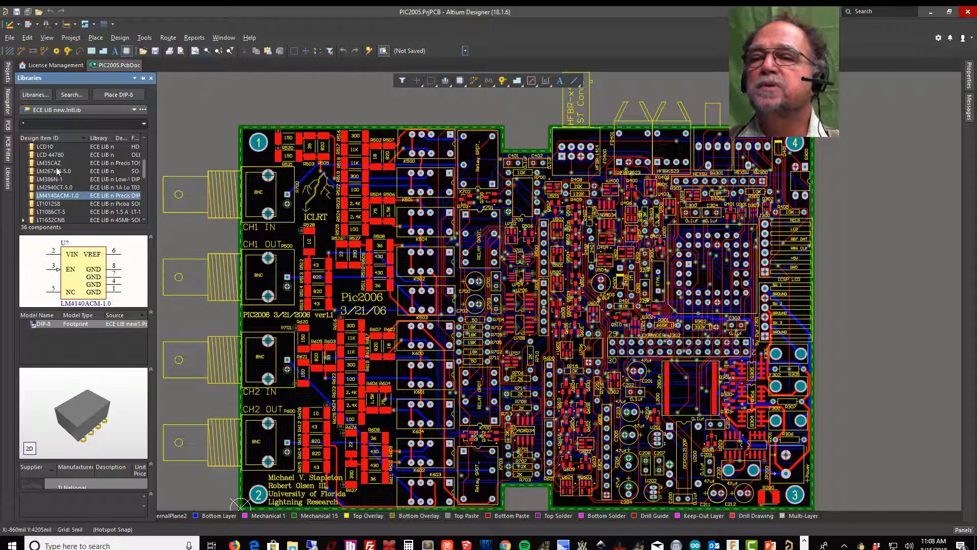
# Step: Preview the LCD 44780 and LM386N-1 parts, with LM386N-1's N08E and DIP-8 footprints
pyautogui.click(52, 155)
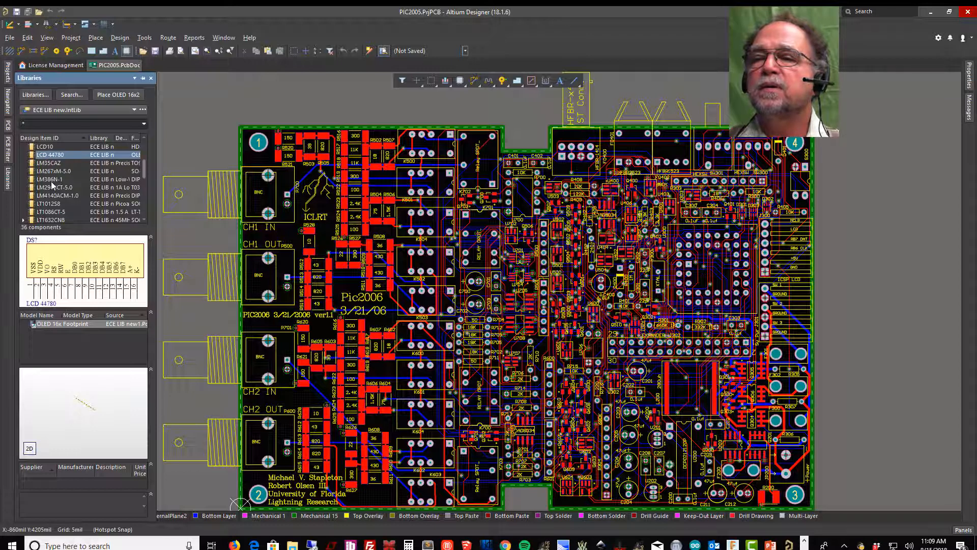
pyautogui.click(53, 179)
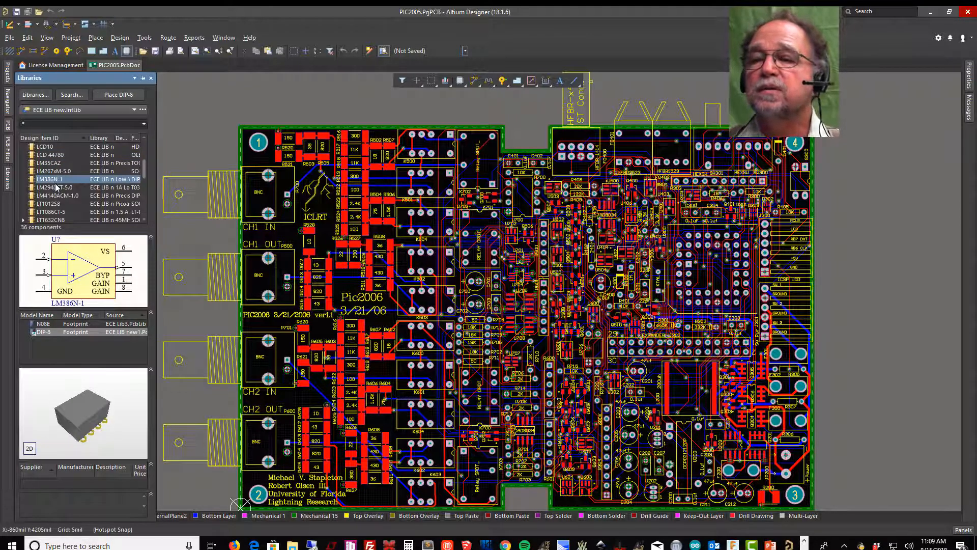
pyautogui.click(44, 324)
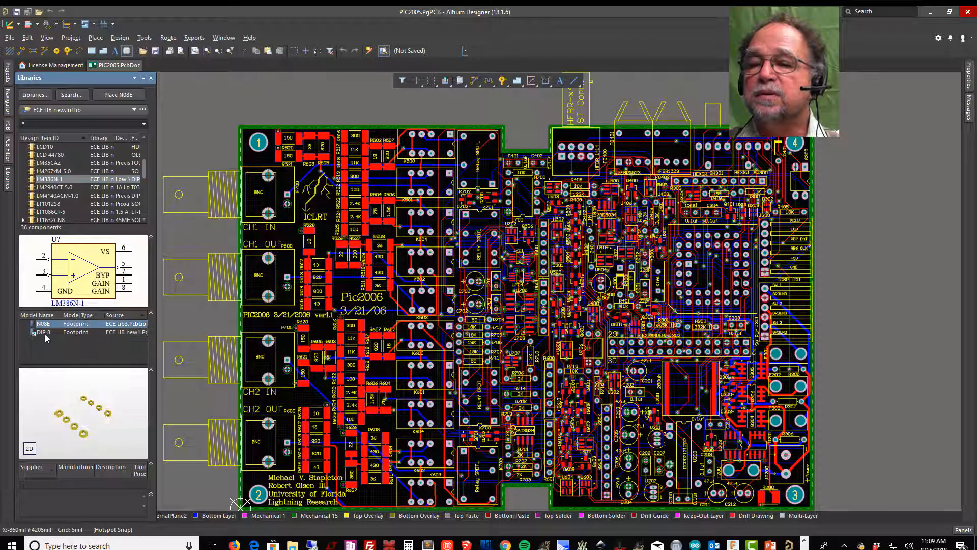
pyautogui.click(44, 331)
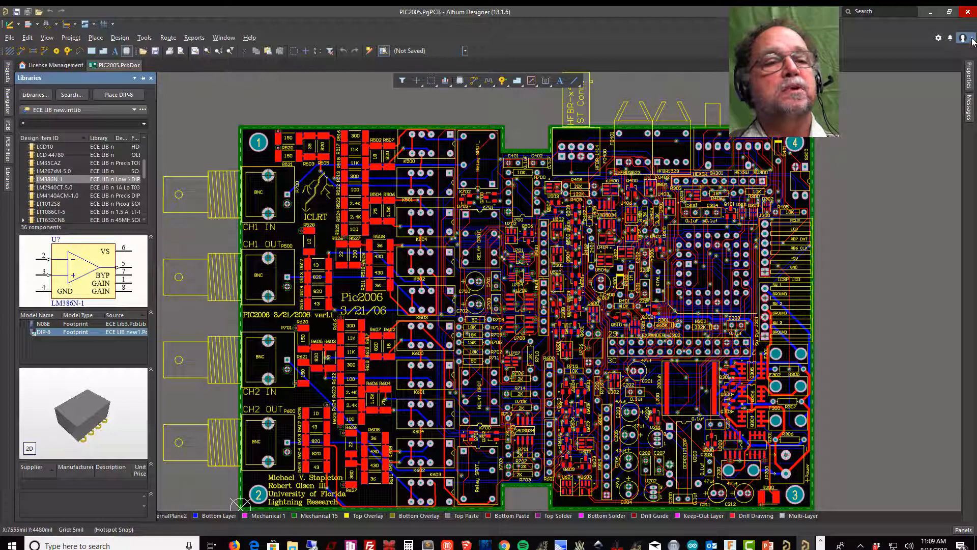
# Step: Reconnect to the private license server, take an Altium Designer seat, and show the Projects panel
pyautogui.click(962, 38)
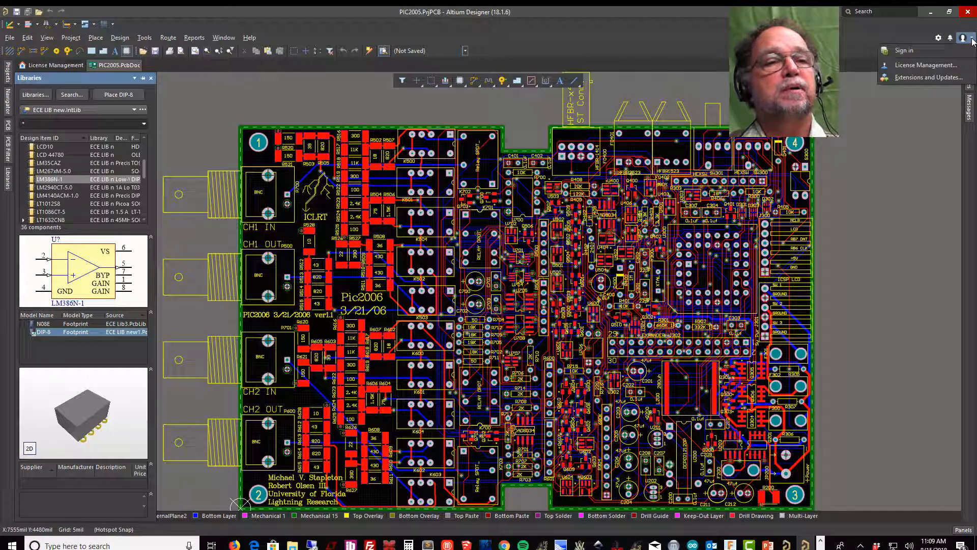
pyautogui.moveTo(927, 65)
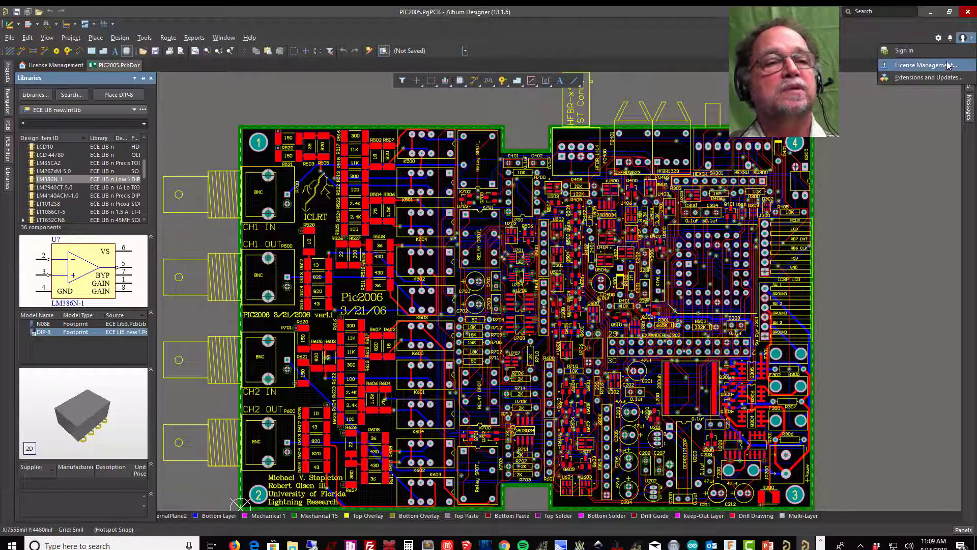
pyautogui.click(927, 64)
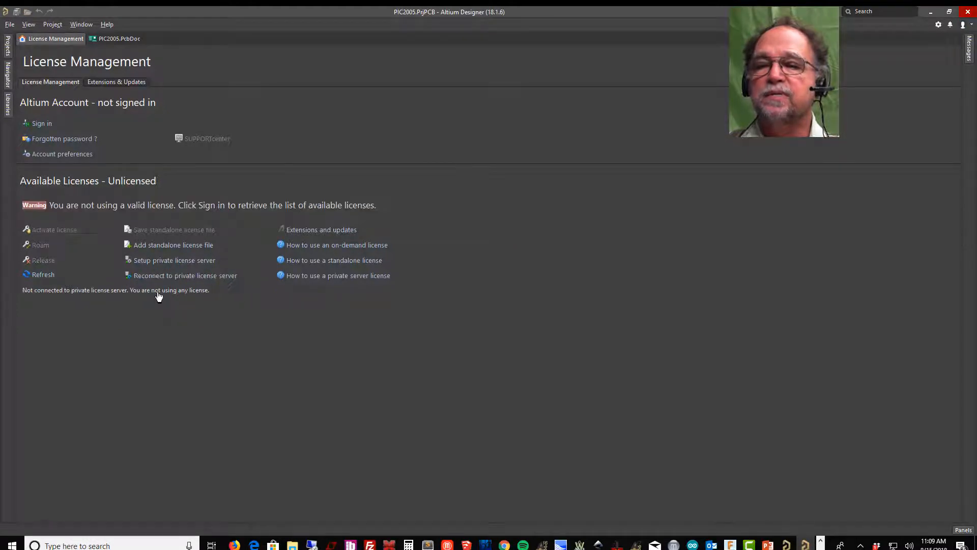
pyautogui.moveTo(157, 282)
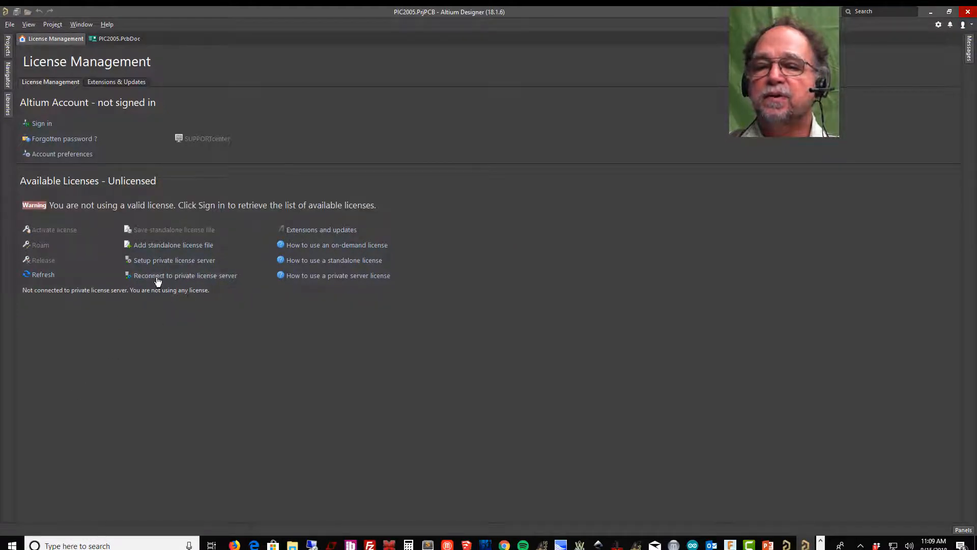
pyautogui.click(184, 275)
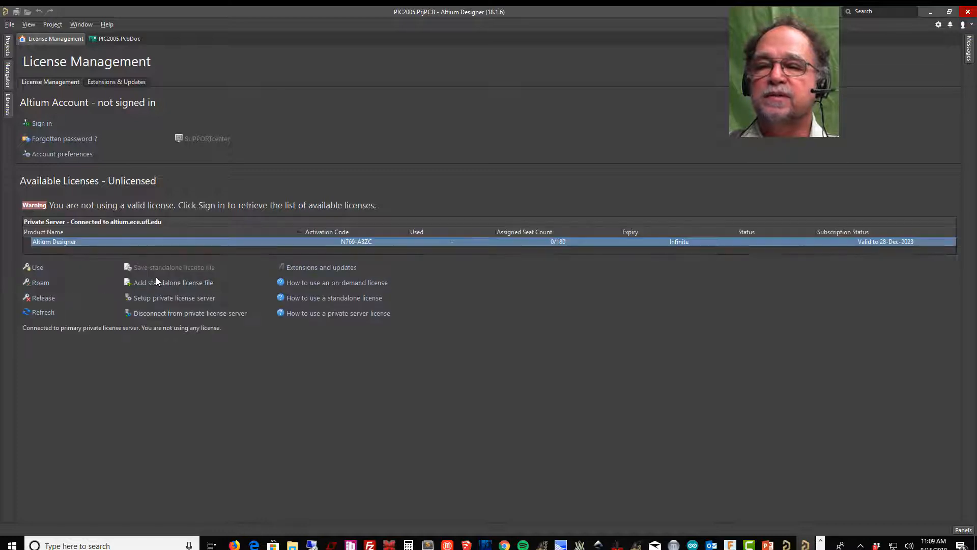
pyautogui.click(37, 266)
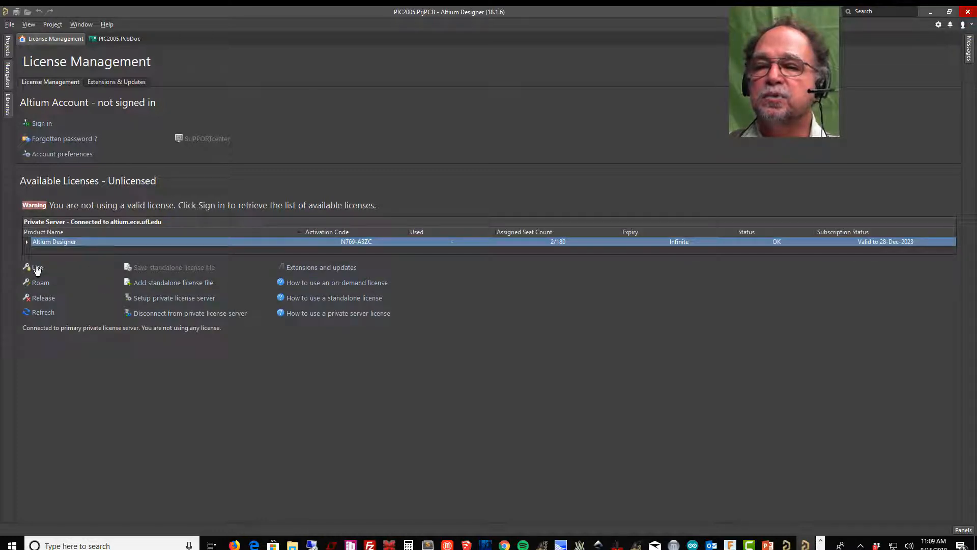
pyautogui.click(37, 267)
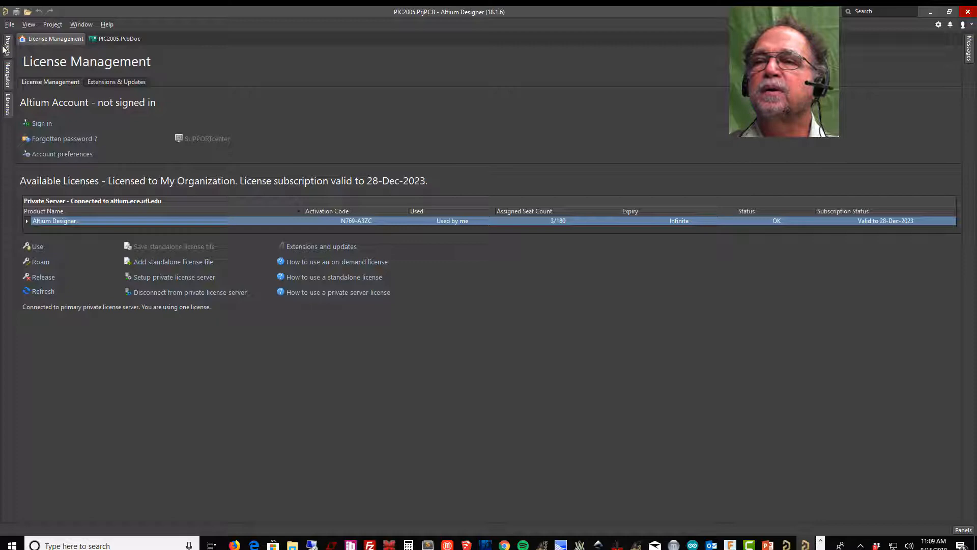
pyautogui.click(7, 45)
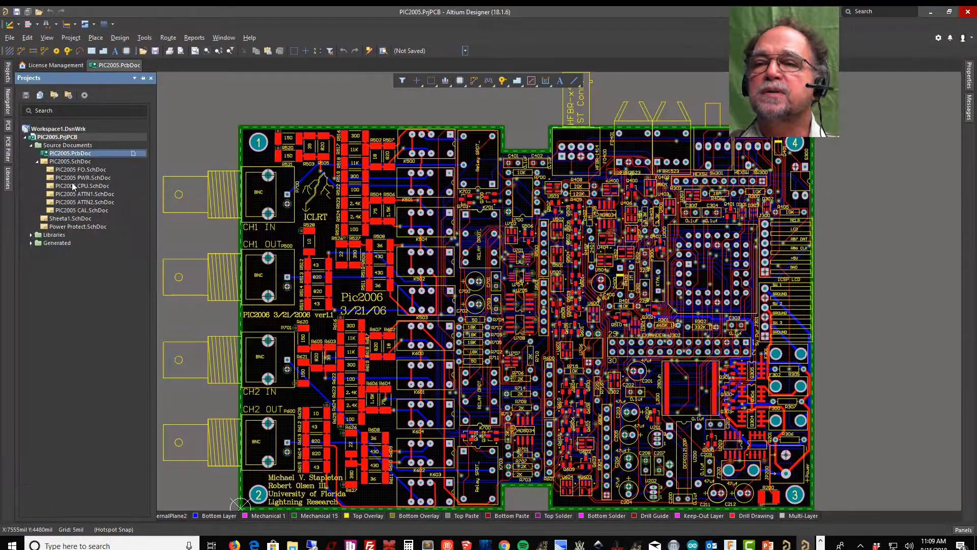
# Step: Open PIC2005 CPU.SchDoc from the PIC2005.PrjPCB project tree
pyautogui.doubleClick(81, 186)
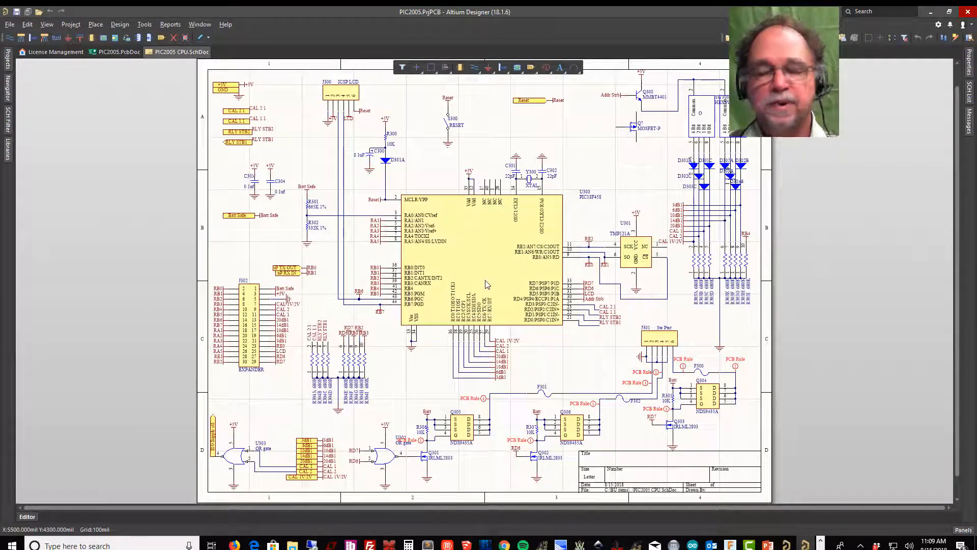
pyautogui.moveTo(486, 284)
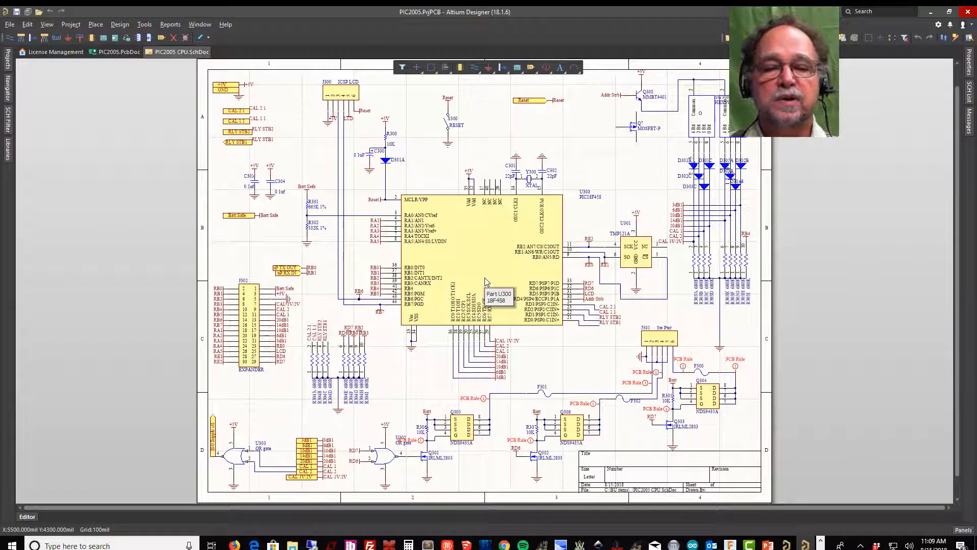
pyautogui.moveTo(872, 209)
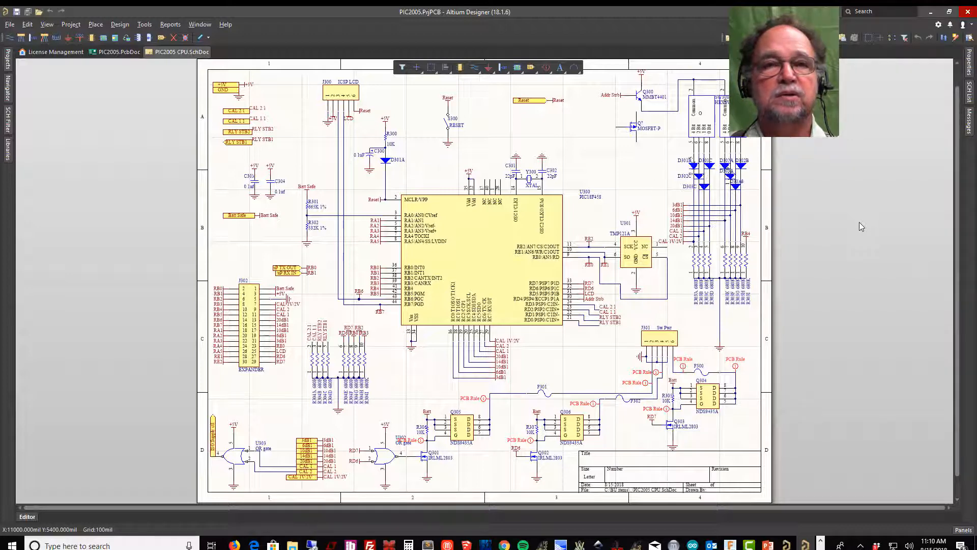
pyautogui.moveTo(894, 210)
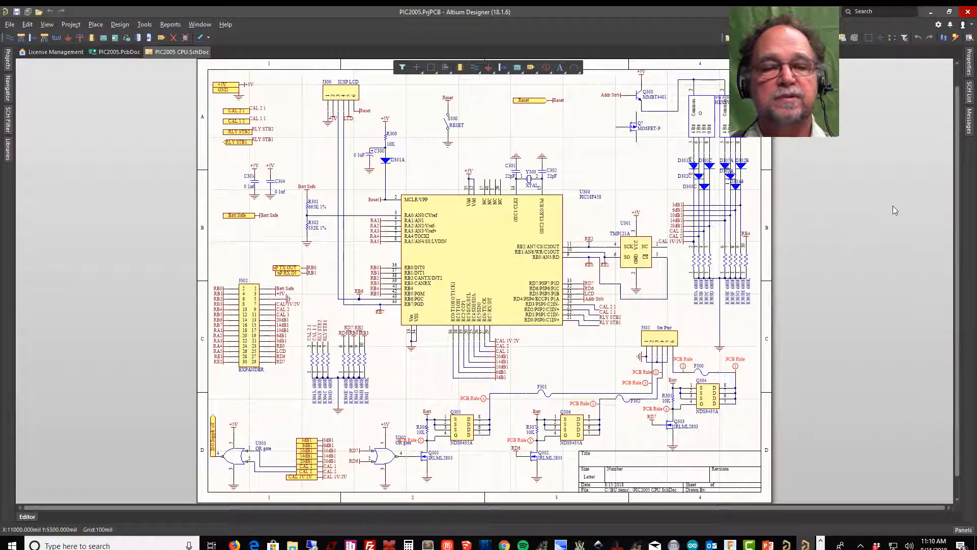
pyautogui.moveTo(832, 225)
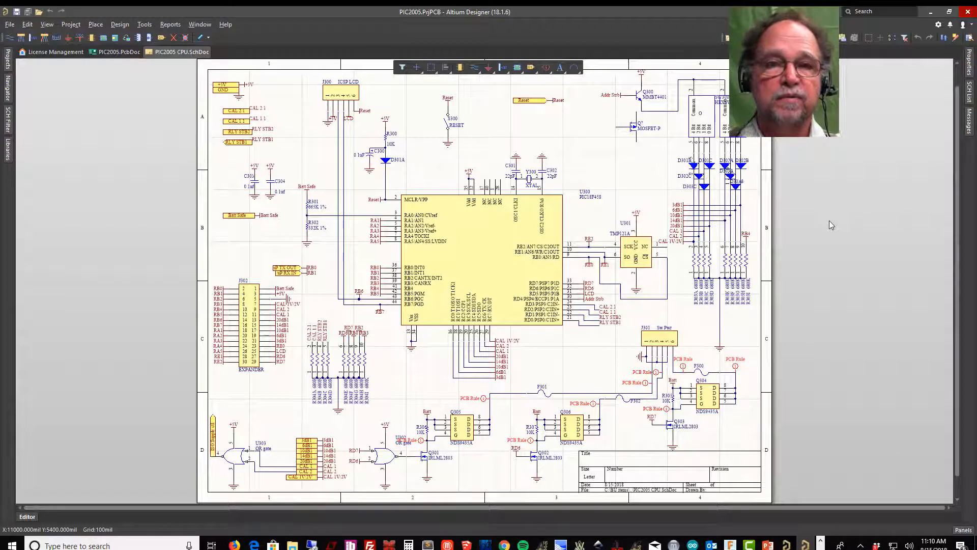
pyautogui.moveTo(824, 236)
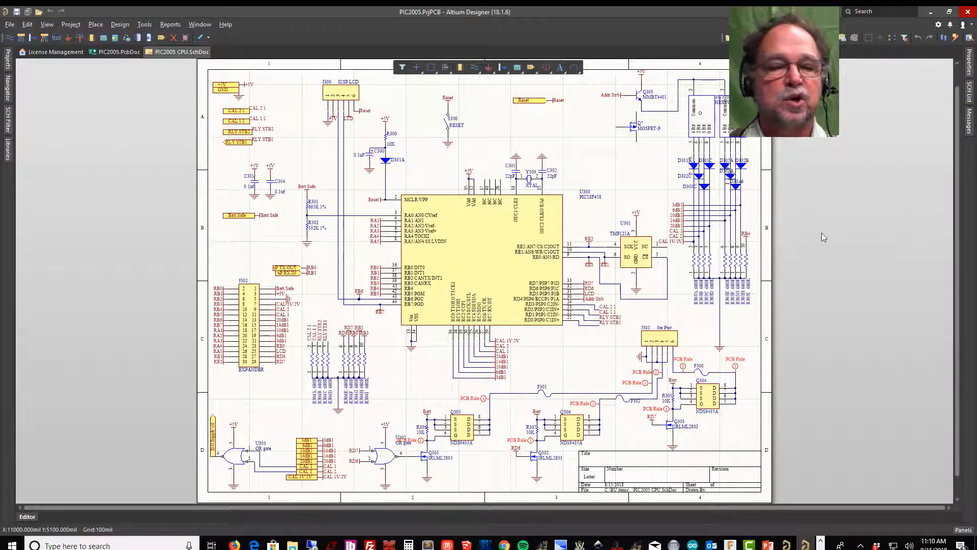
pyautogui.moveTo(831, 217)
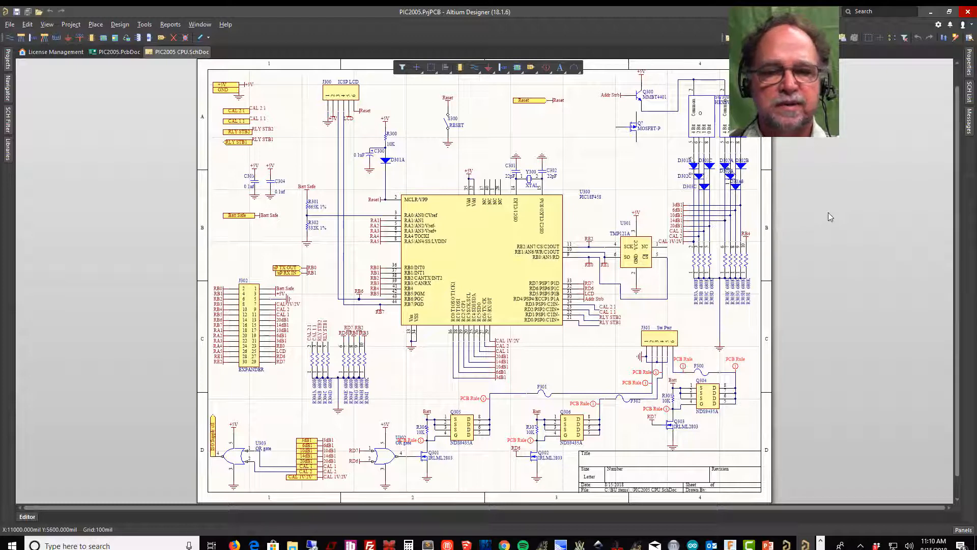
pyautogui.moveTo(871, 193)
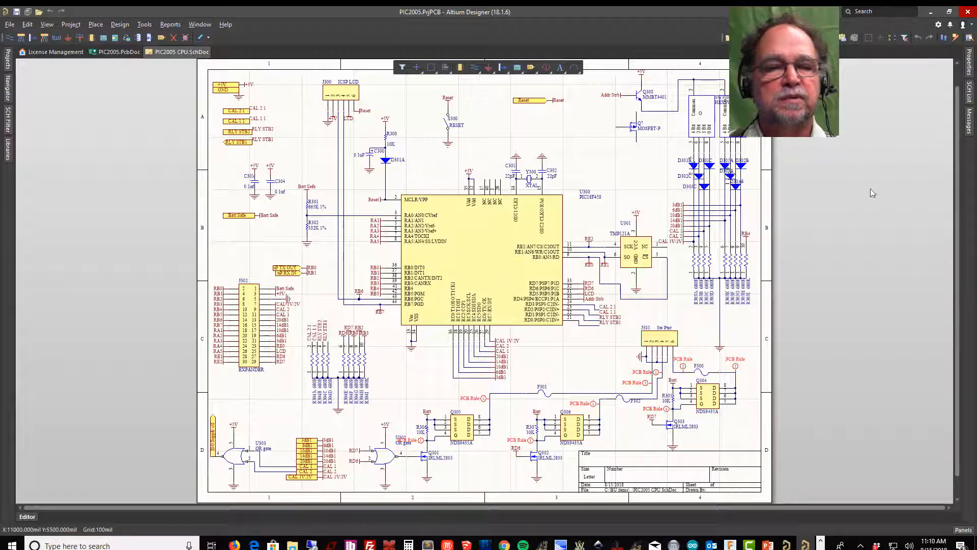